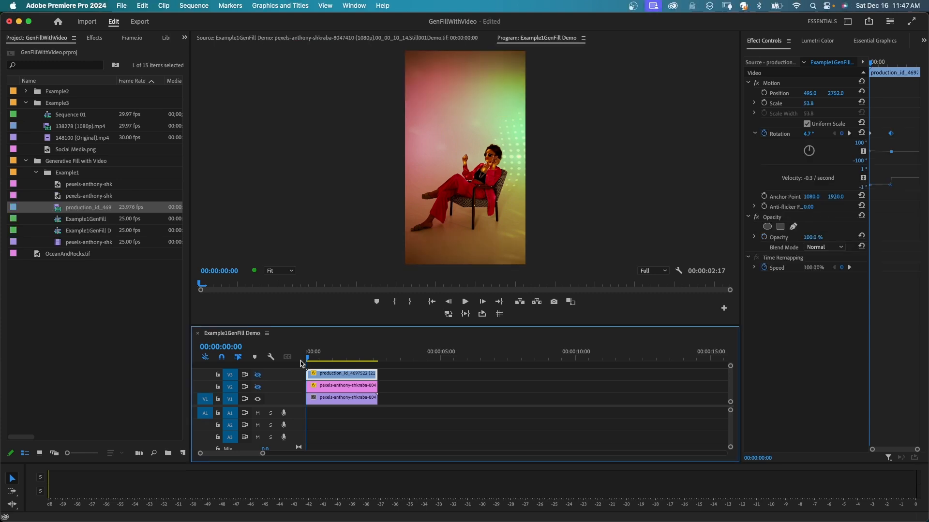
# - Remove the extra V2 and V3 clips so only the seated-woman clip remains
pyautogui.click(466, 302)
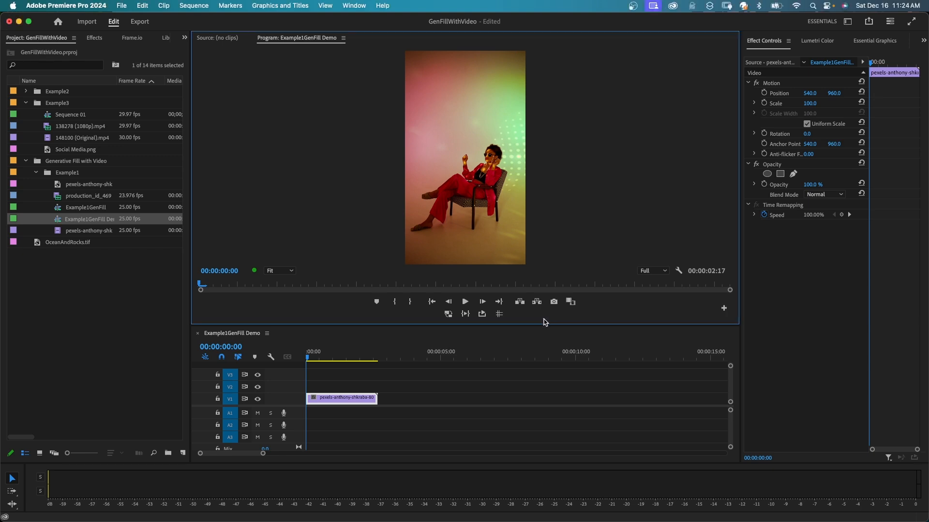
pyautogui.moveTo(553, 302)
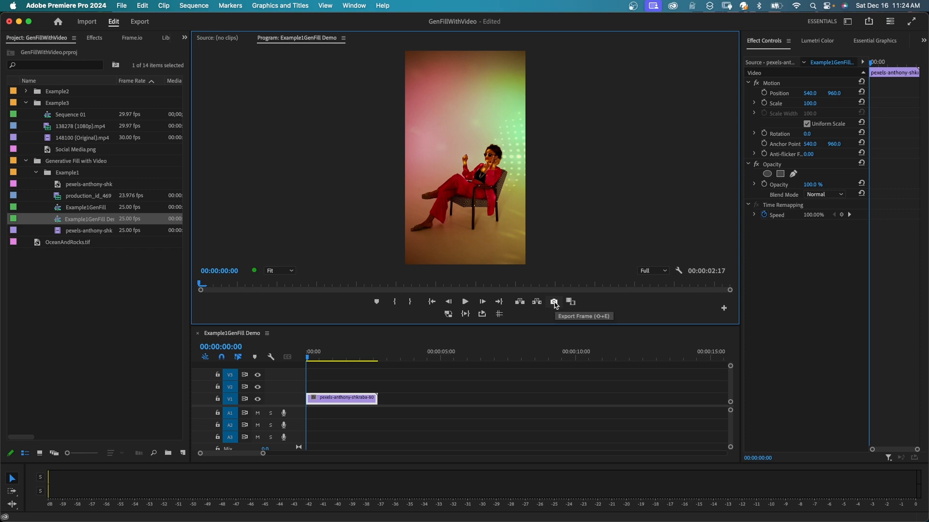
pyautogui.moveTo(733, 313)
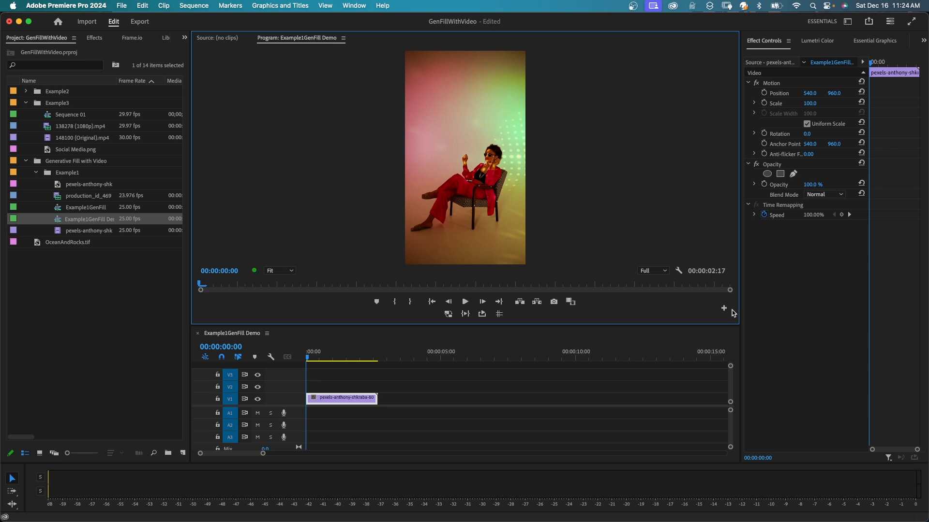
# - Add Export Frame to the playback controls and export the current frame as a TIFF still
pyautogui.click(723, 307)
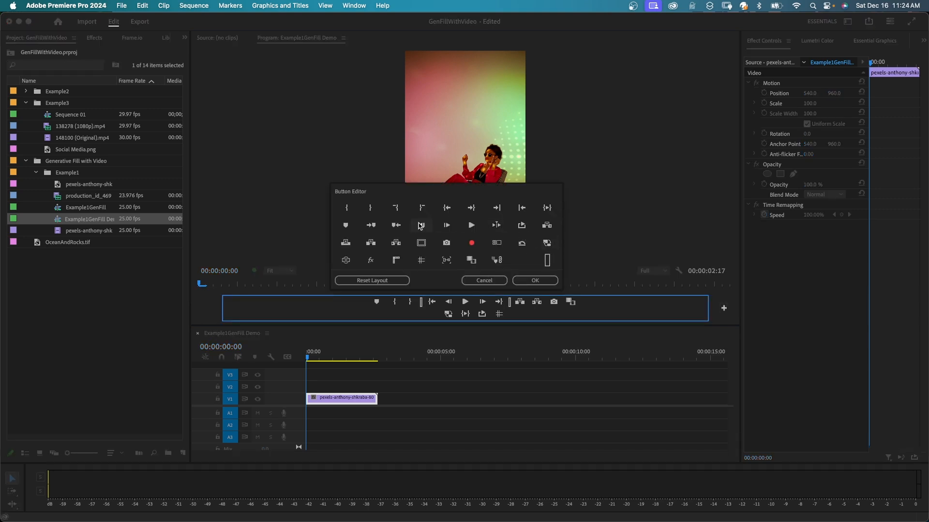
pyautogui.moveTo(446, 243)
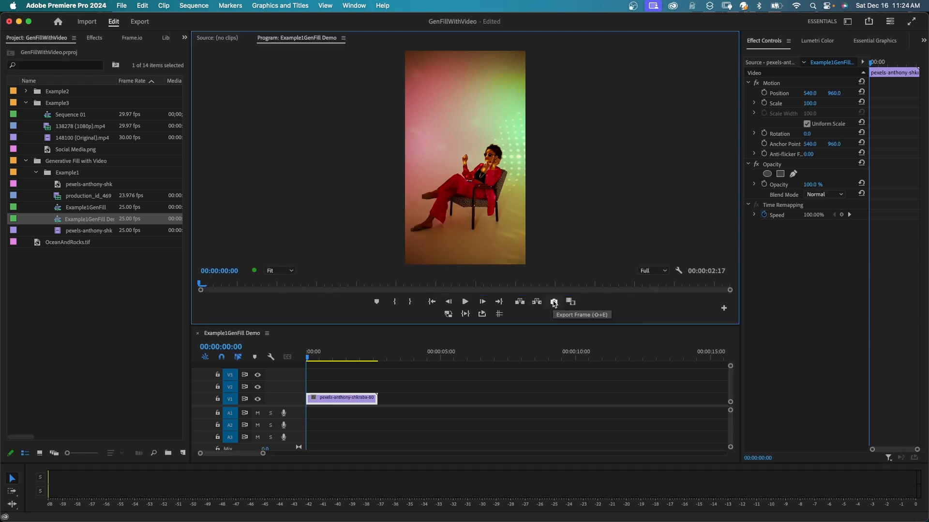
pyautogui.click(553, 303)
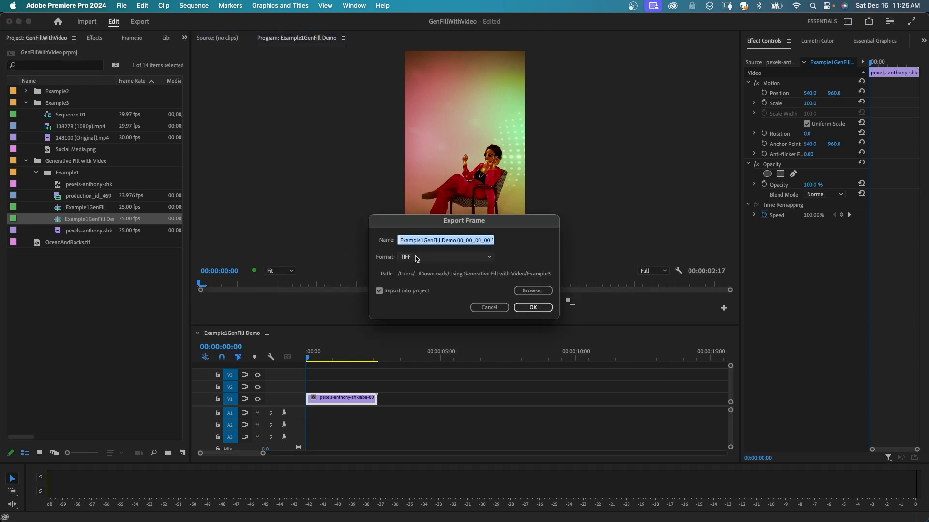
pyautogui.moveTo(378, 263)
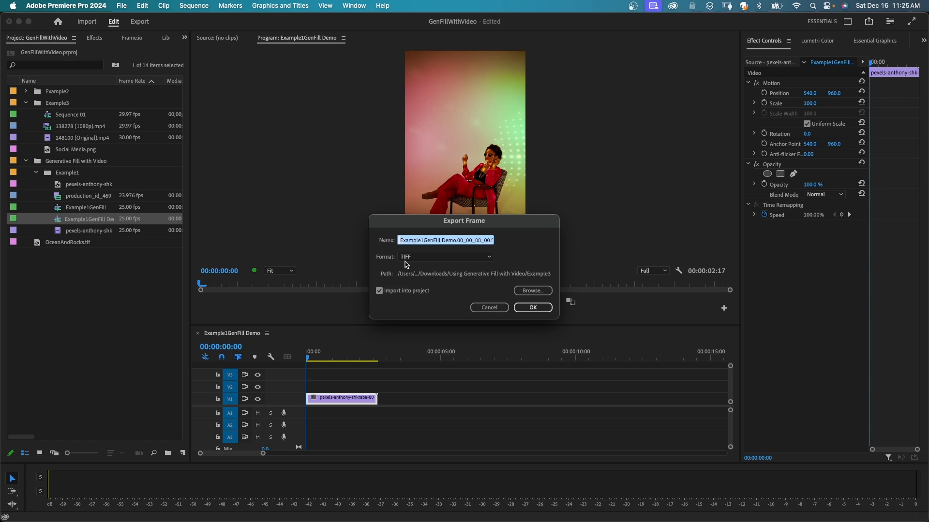
pyautogui.moveTo(553, 279)
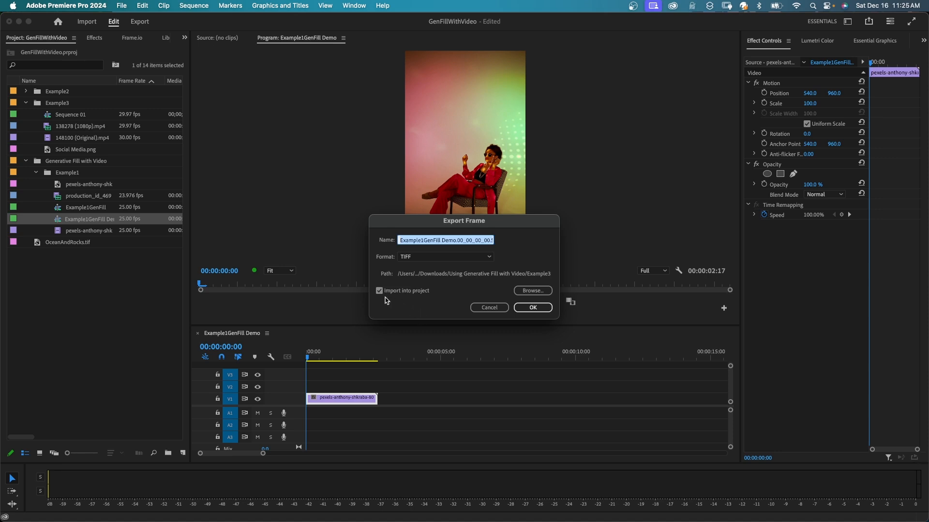
pyautogui.moveTo(400, 302)
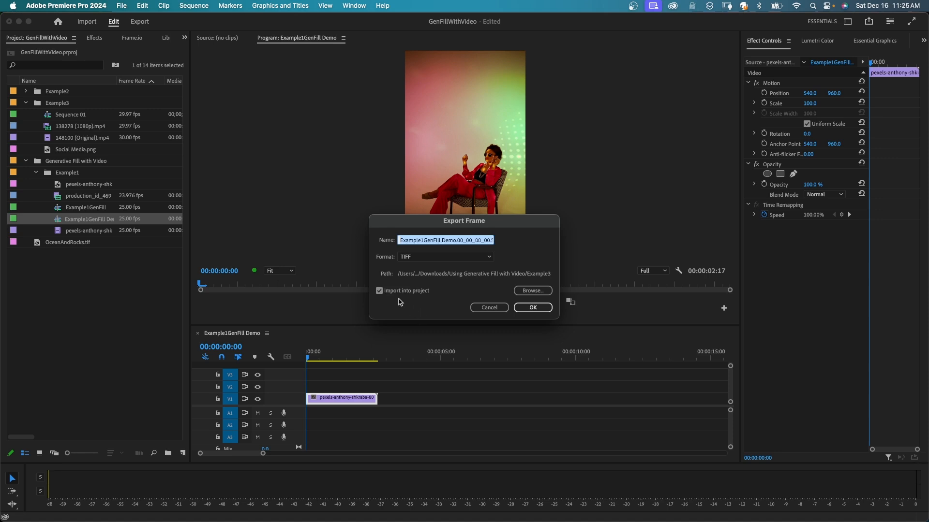
pyautogui.moveTo(413, 304)
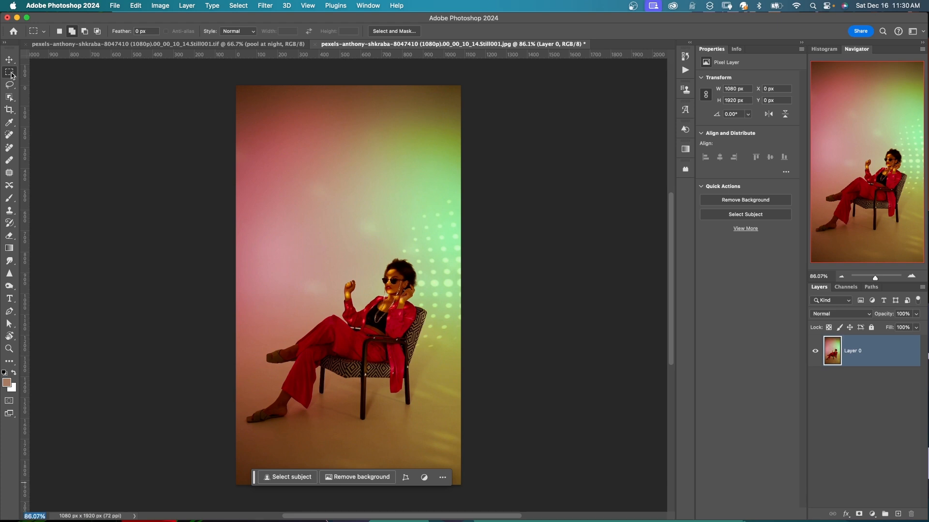
# - Generative-fill the area above the wall with 'City Buildings at Night' and discard an unwanted variation
pyautogui.moveTo(237, 88); pyautogui.dragTo(266, 161)
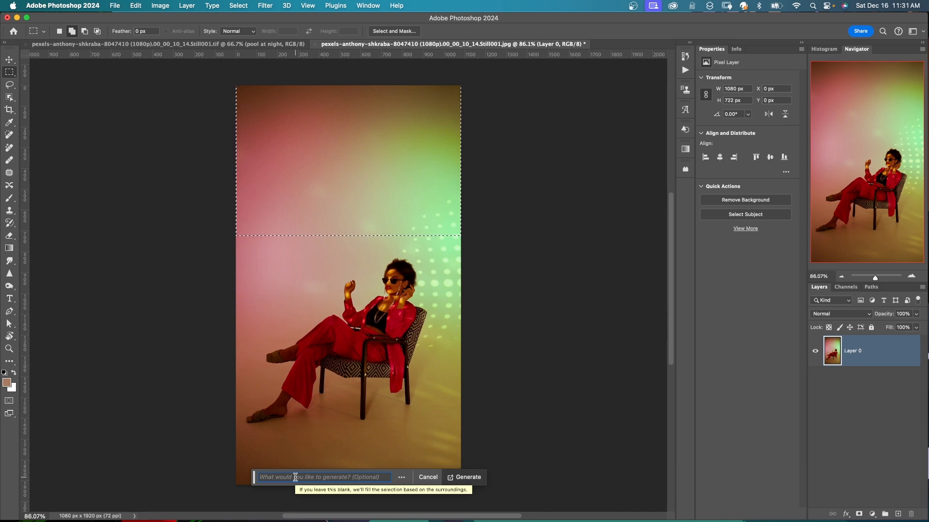
pyautogui.write('City')
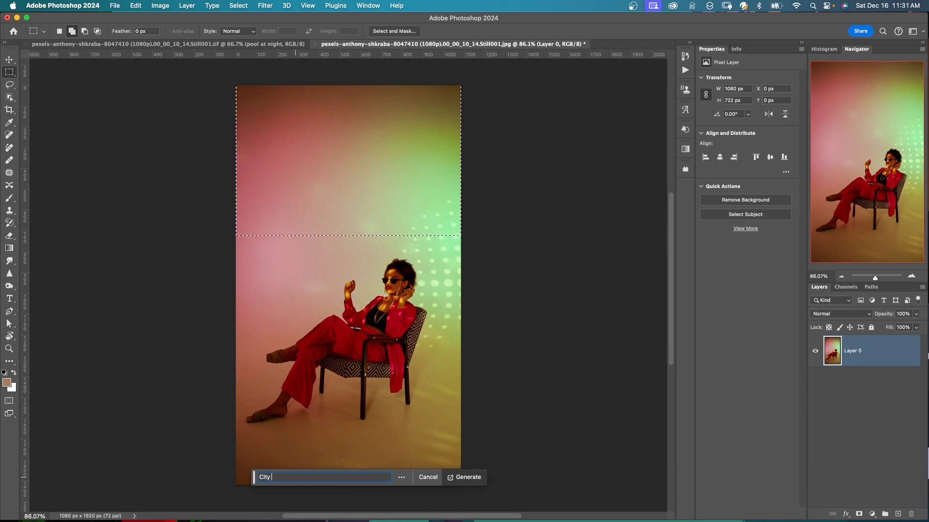
pyautogui.click(466, 477)
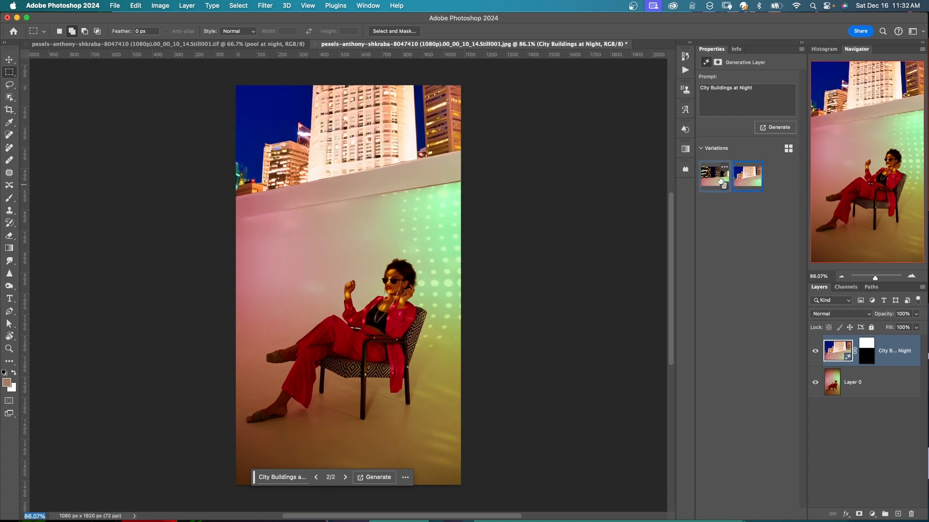
pyautogui.click(714, 176)
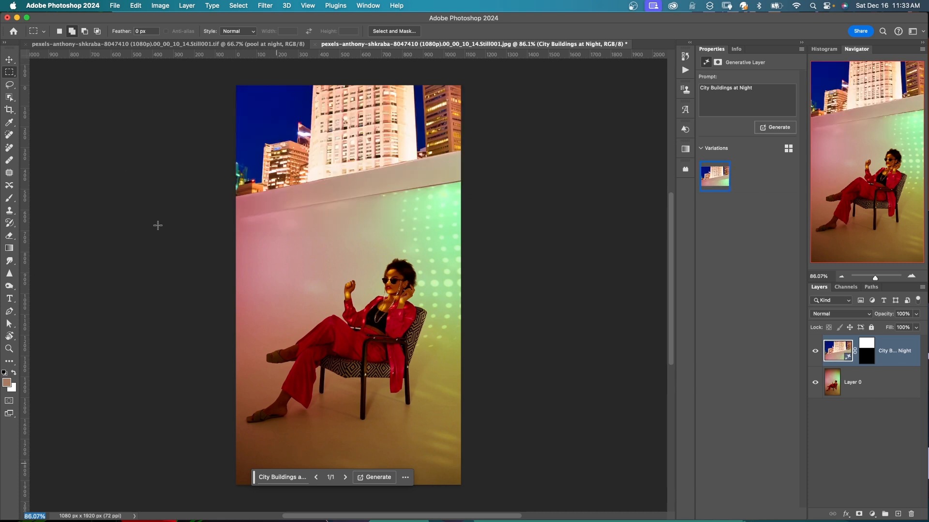
# - Generative-fill the bottom strip of the image with a pool prompt
pyautogui.moveTo(236, 438); pyautogui.dragTo(461, 484)
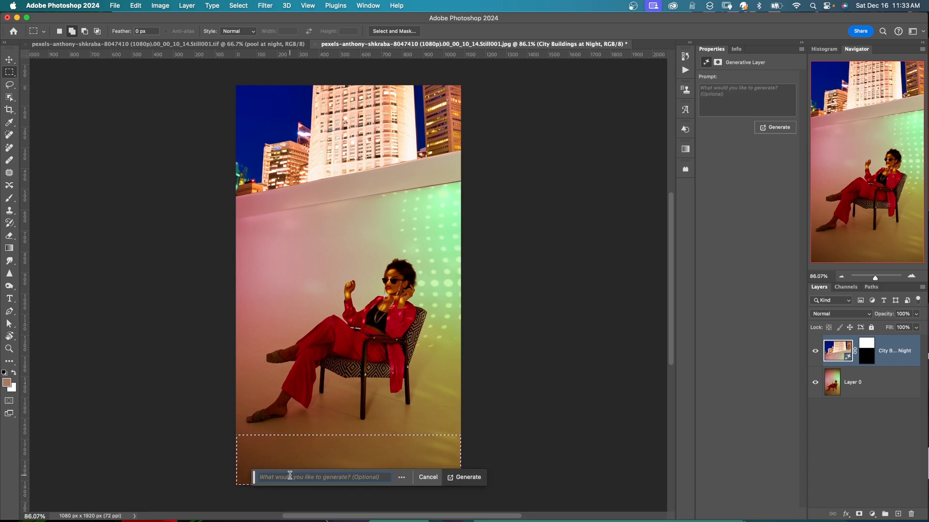
pyautogui.write('Po')
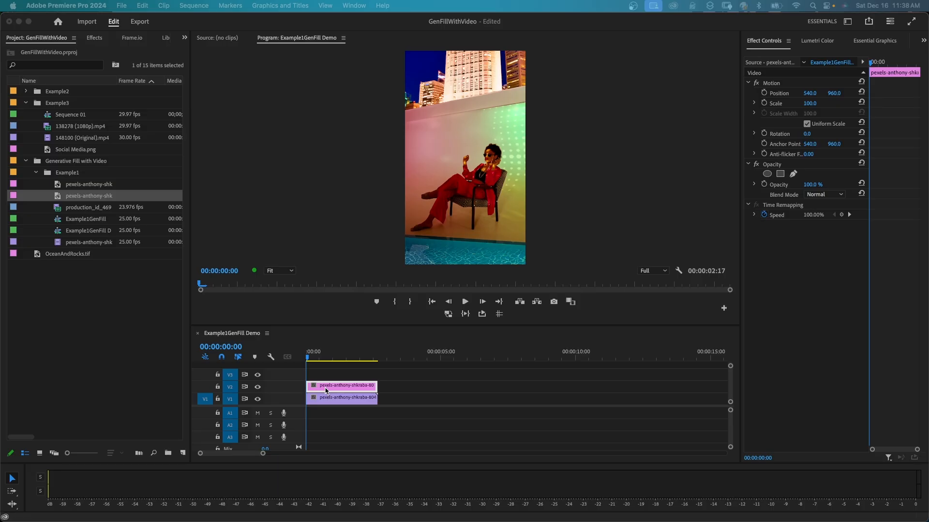
pyautogui.moveTo(325, 390)
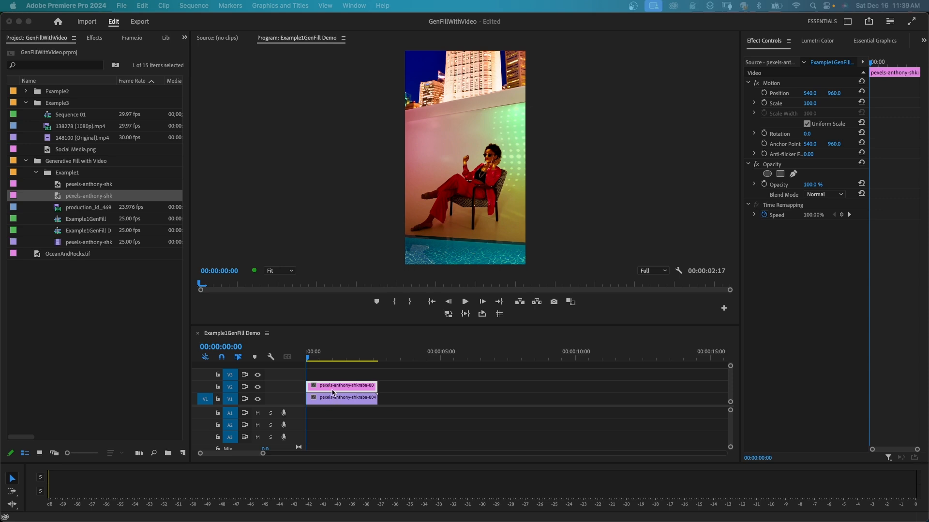
pyautogui.moveTo(332, 401)
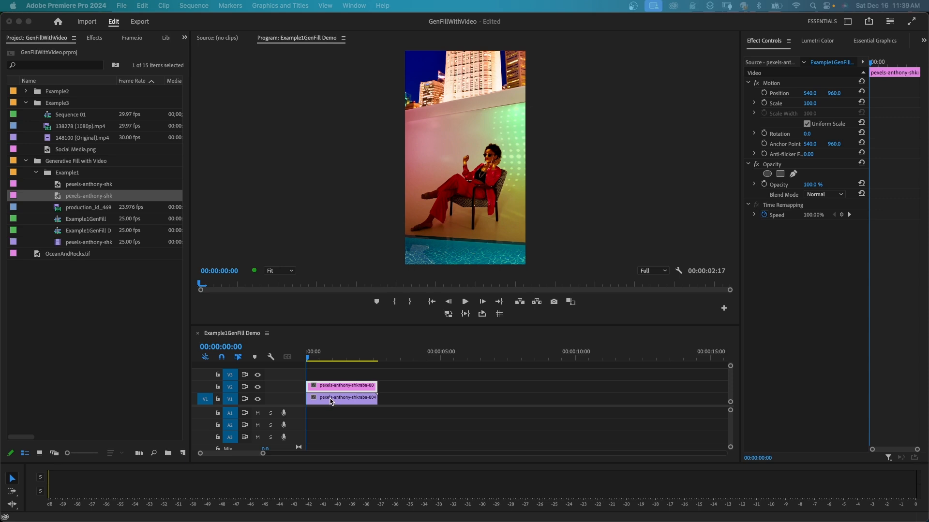
pyautogui.moveTo(320, 389)
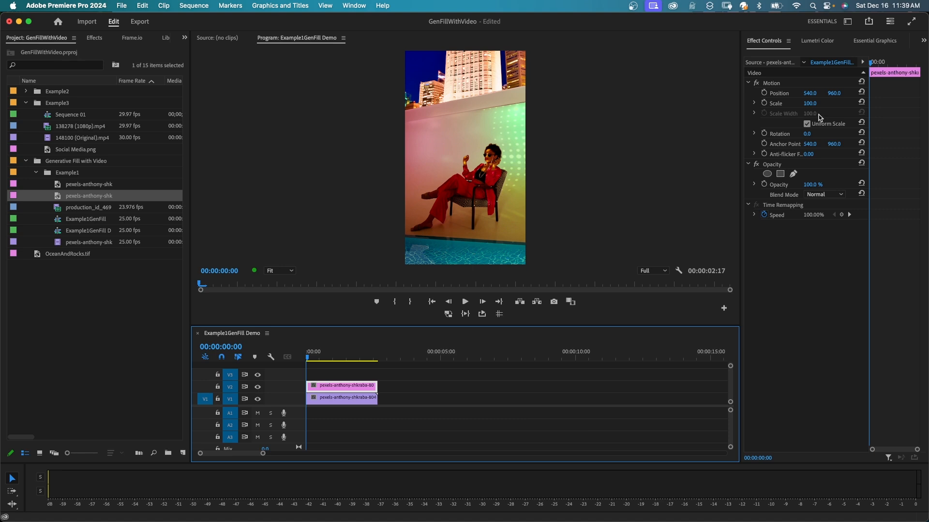
pyautogui.moveTo(780, 173)
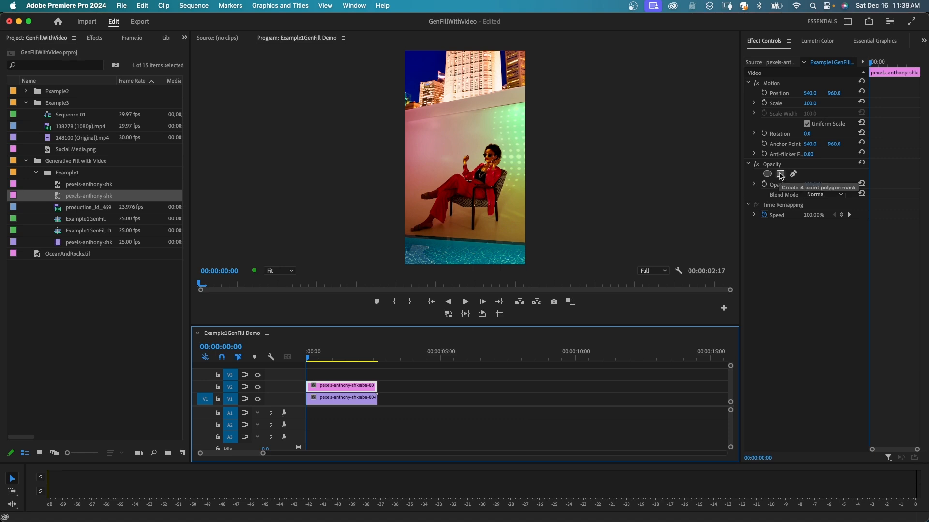
# - Shape a 4-point polygon opacity mask around the city skyline and preview the composite
pyautogui.click(780, 173)
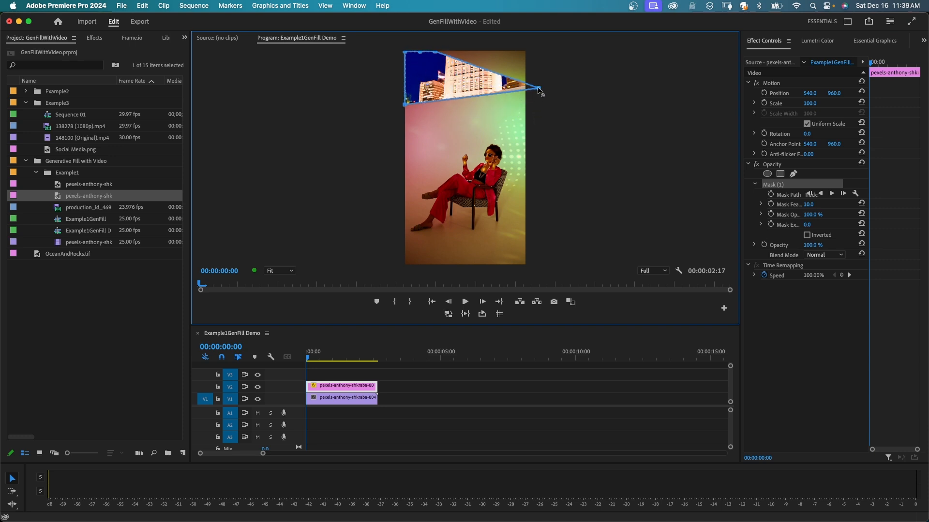
pyautogui.moveTo(536, 92); pyautogui.dragTo(528, 87)
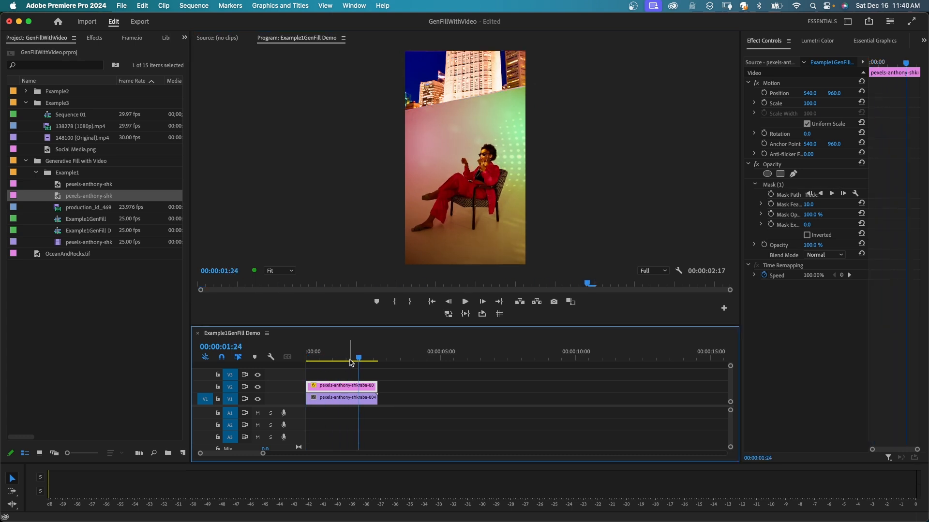
pyautogui.click(308, 360)
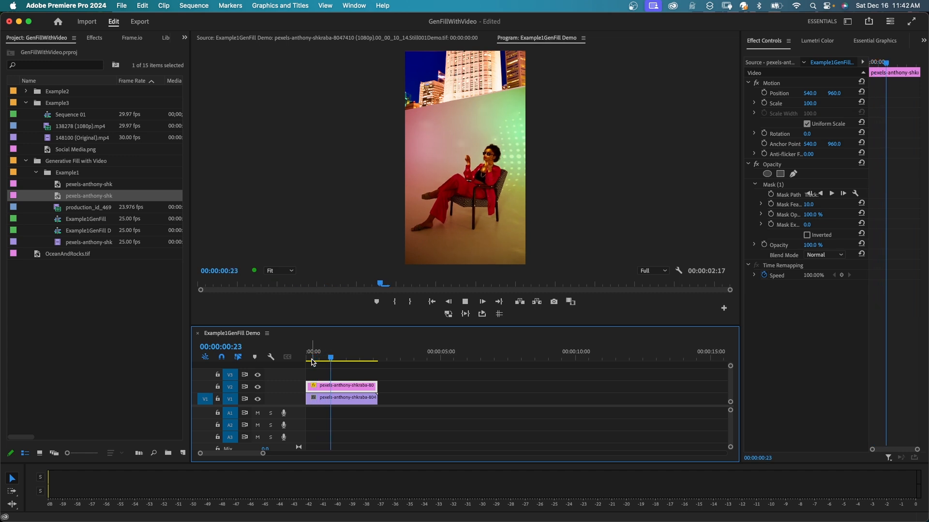
# - Shape a second 4-point polygon mask around the pool water at the bottom and check the result
pyautogui.click(348, 358)
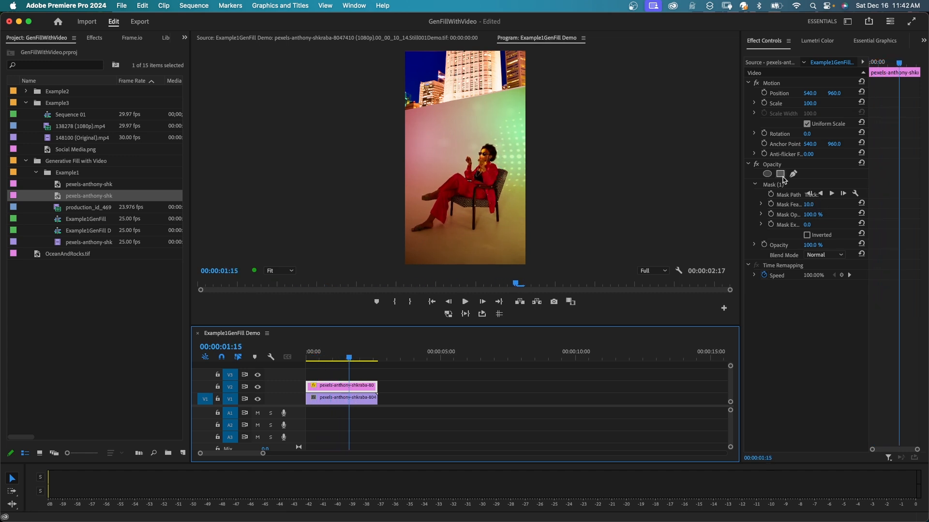
pyautogui.click(780, 173)
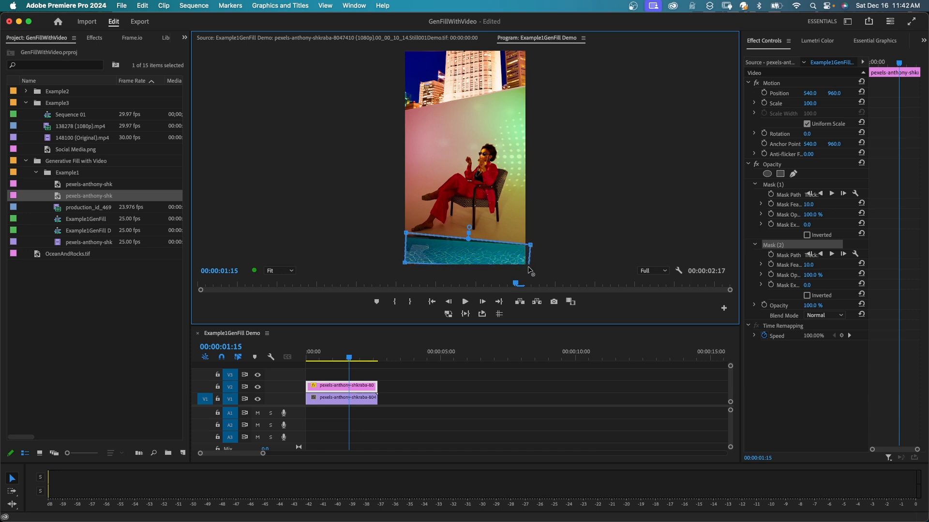
pyautogui.click(308, 358)
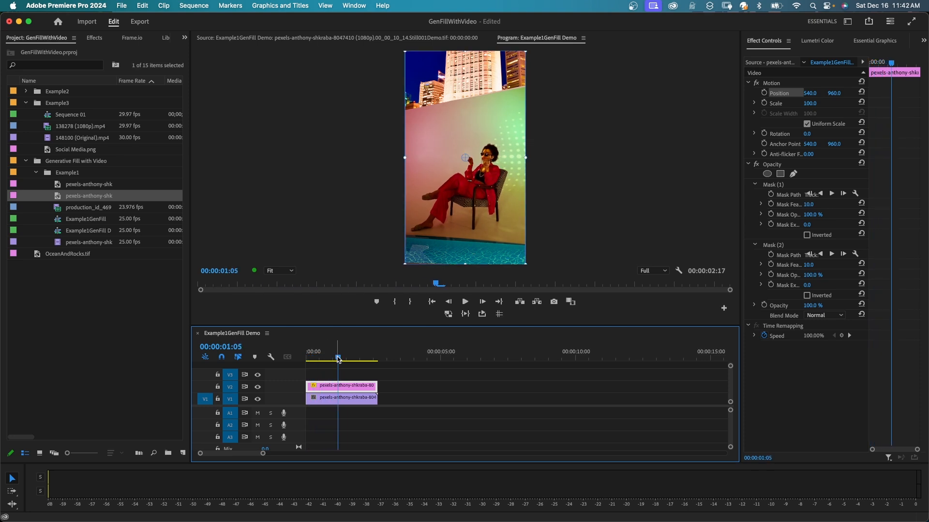
pyautogui.click(88, 207)
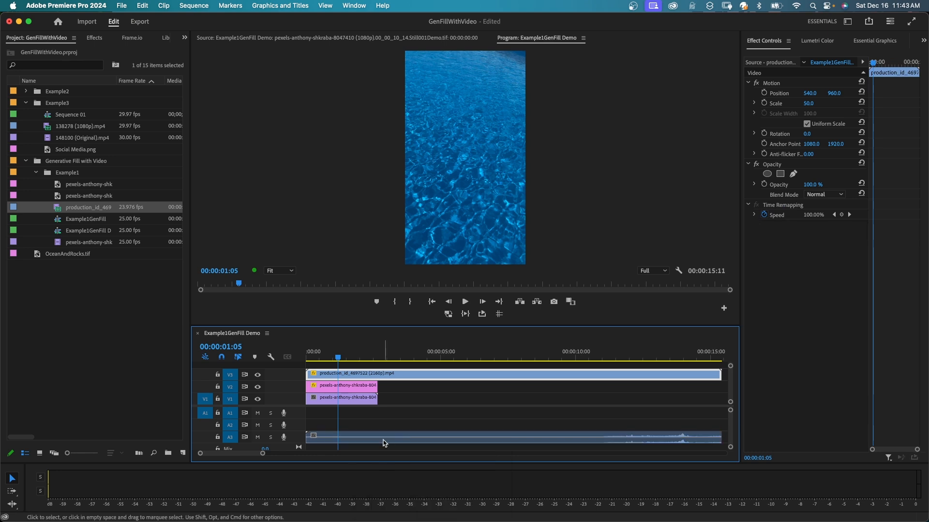
# - Drag the long ocean water clip from the Project panel onto V3 above the composite
pyautogui.moveTo(720, 373); pyautogui.dragTo(566, 374)
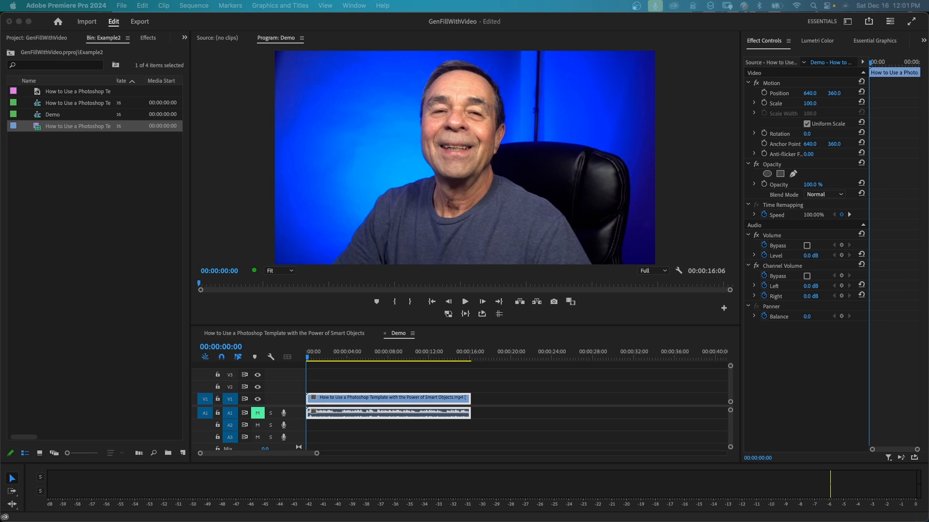
pyautogui.moveTo(363, 398)
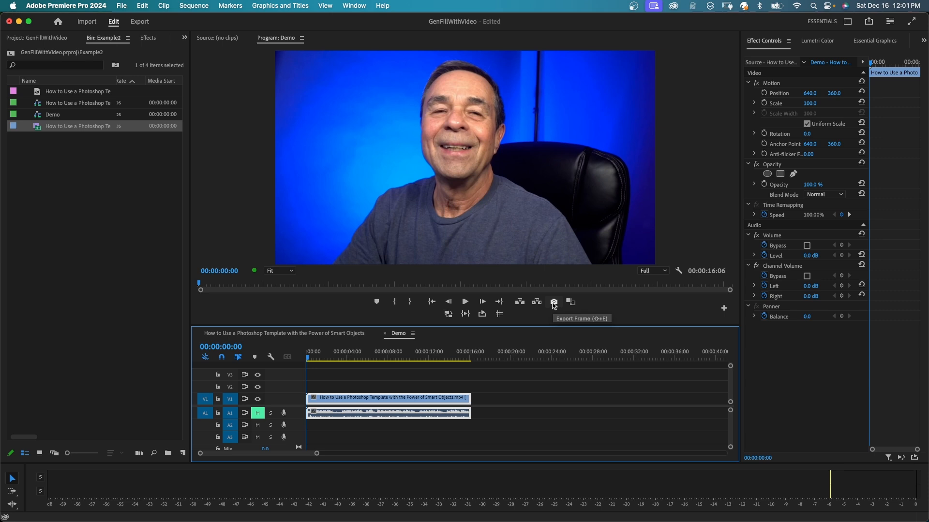
# - Export the Demo sequence's opening presenter frame as a TIFF still imported into the project
pyautogui.click(553, 302)
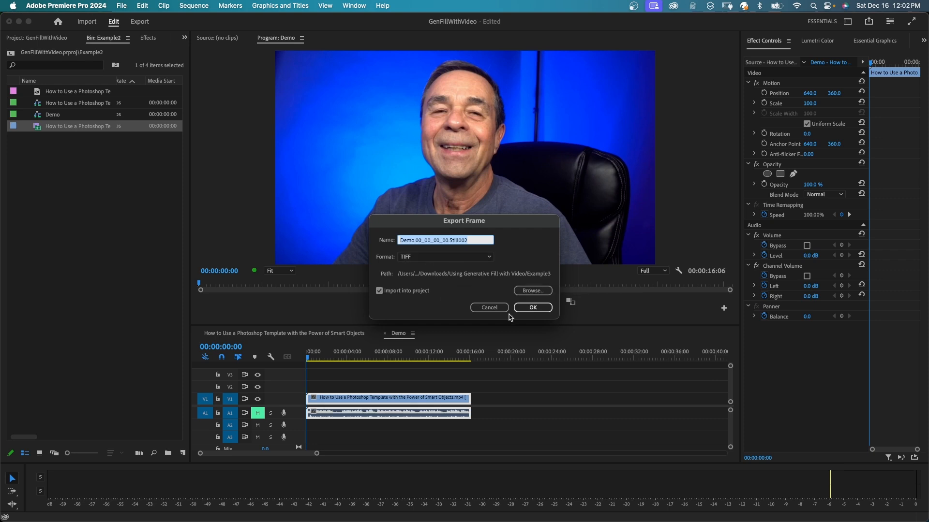
pyautogui.click(532, 308)
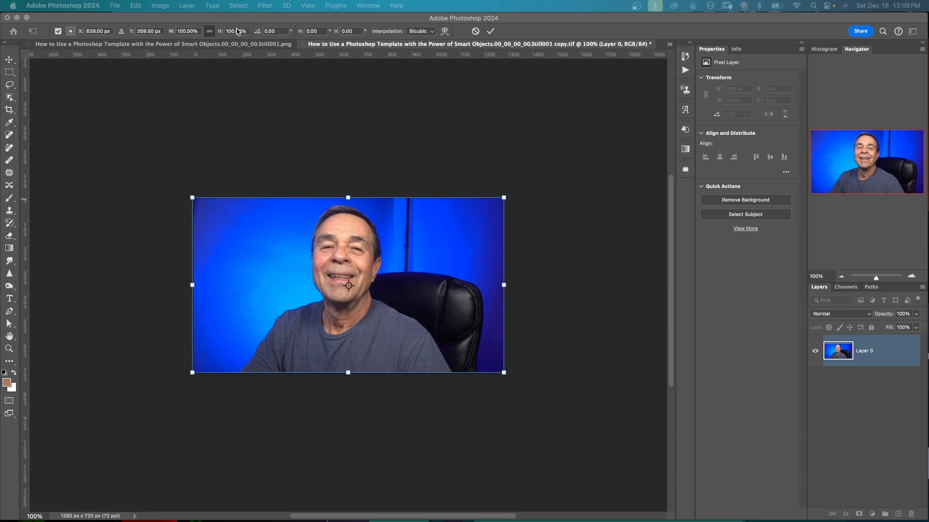
# - Scale the still smaller, marquee and invert around it, and generative-fill the blue wall into the margins
pyautogui.click(234, 31)
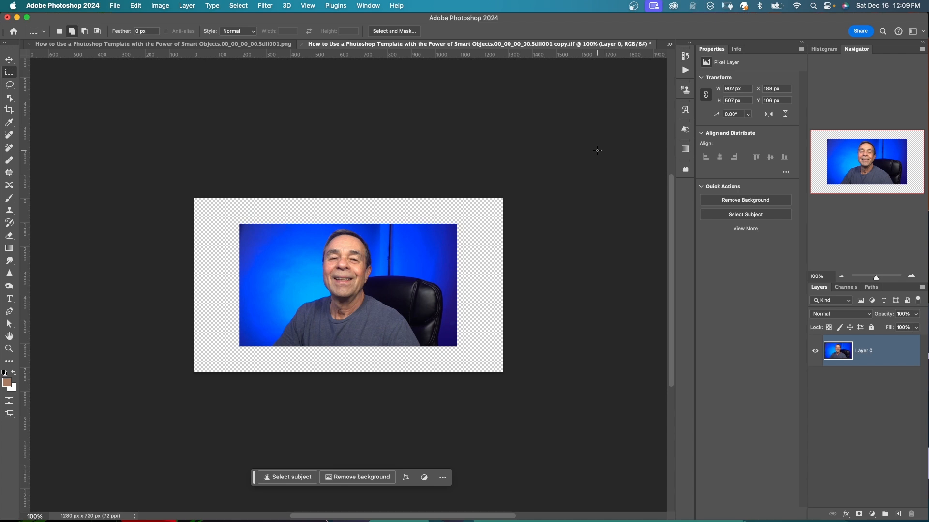
pyautogui.moveTo(248, 188)
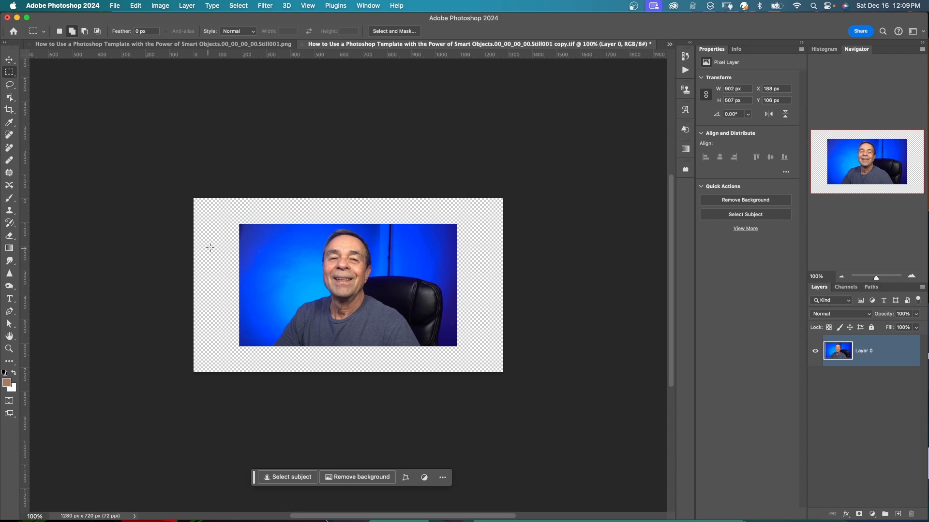
pyautogui.moveTo(241, 227); pyautogui.dragTo(419, 339)
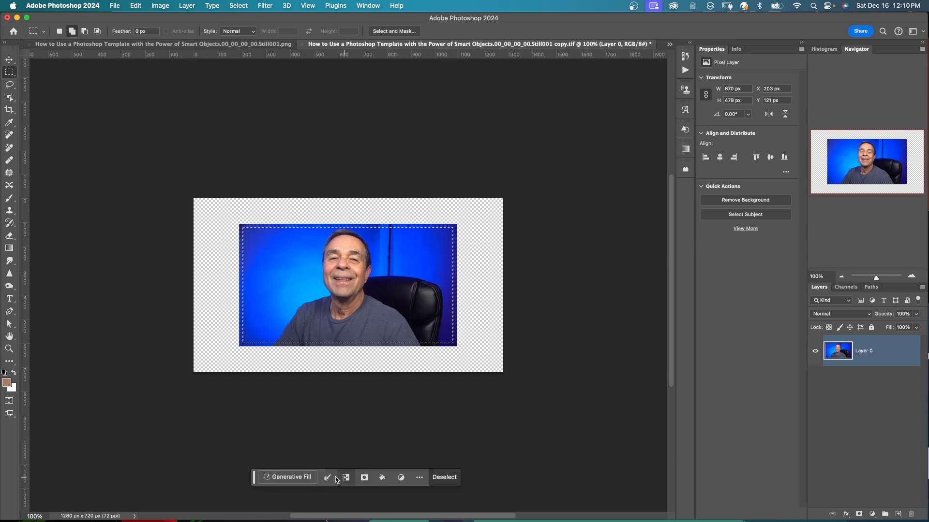
pyautogui.moveTo(346, 477)
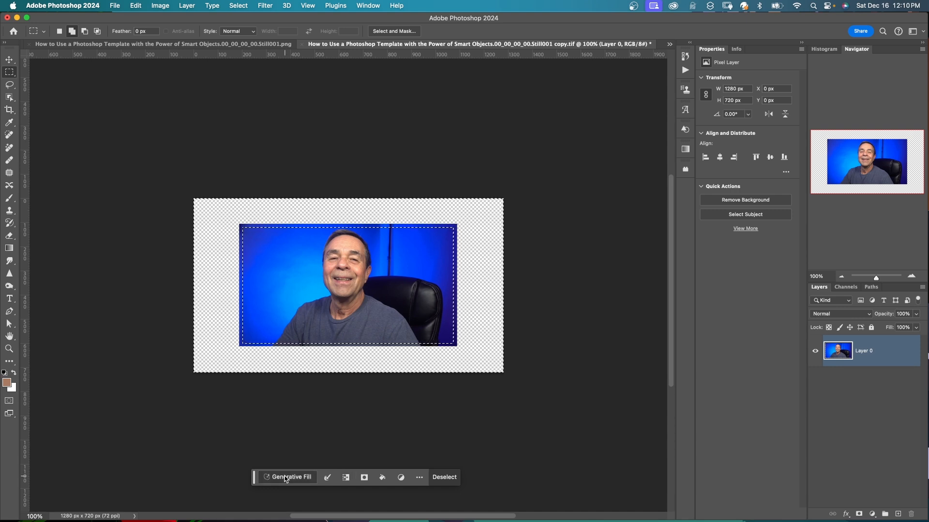
pyautogui.click(290, 477)
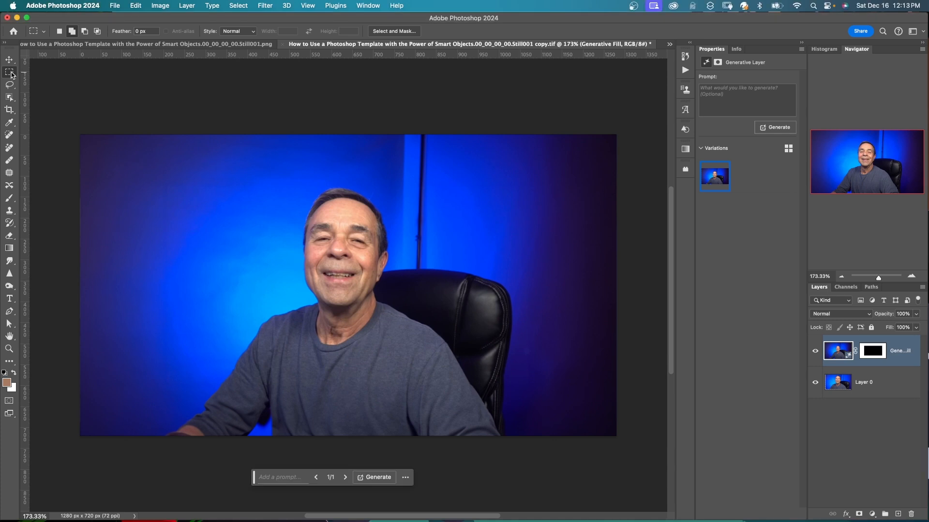
# - Generative-fill two marquee areas on the left wall with 'picture frame' and pick a preferred variation
pyautogui.moveTo(112, 190); pyautogui.dragTo(113, 199)
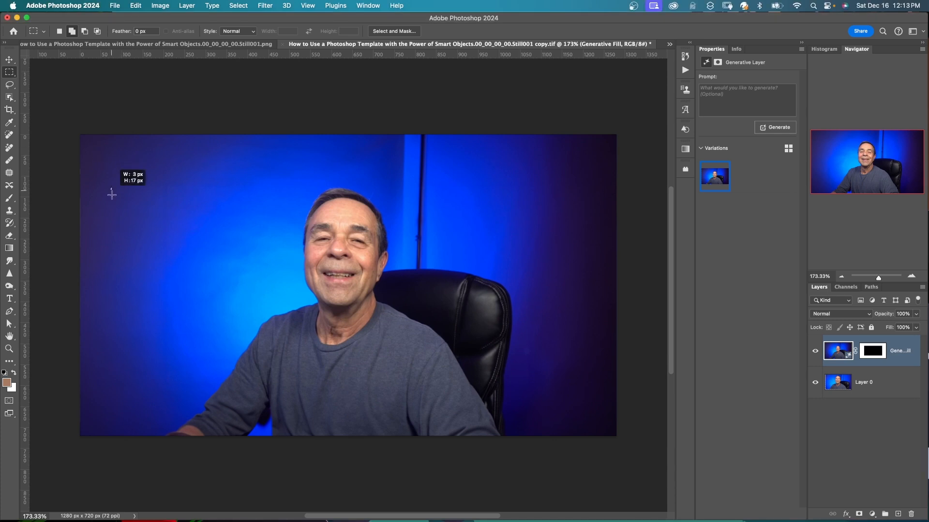
pyautogui.moveTo(111, 189); pyautogui.dragTo(207, 245)
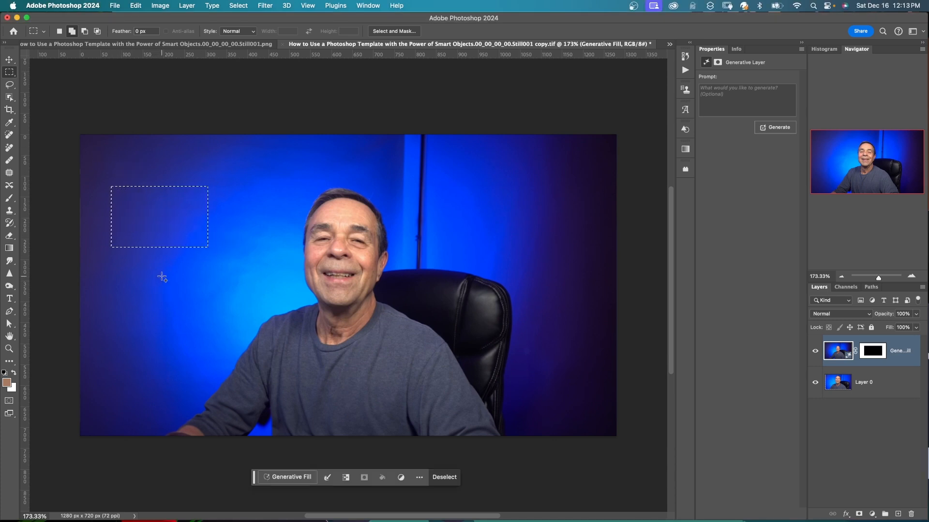
pyautogui.moveTo(162, 277); pyautogui.dragTo(255, 339)
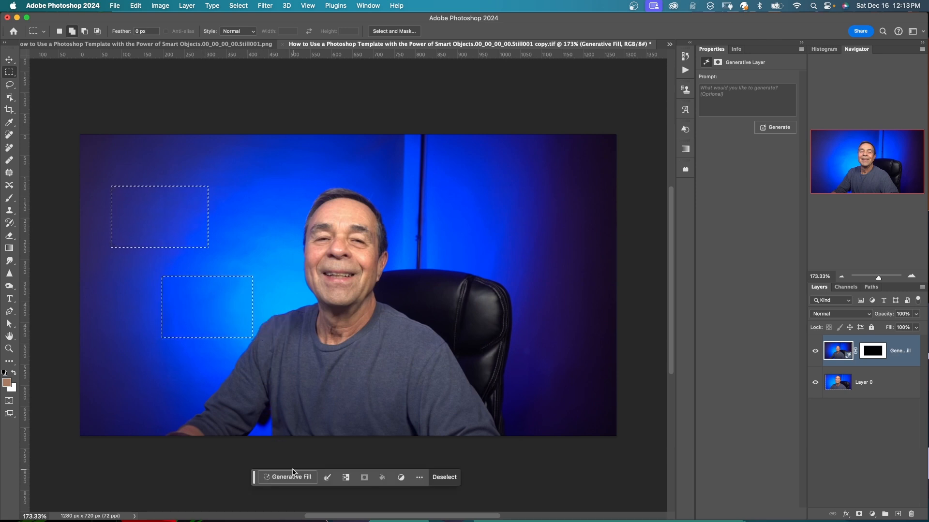
pyautogui.click(290, 477)
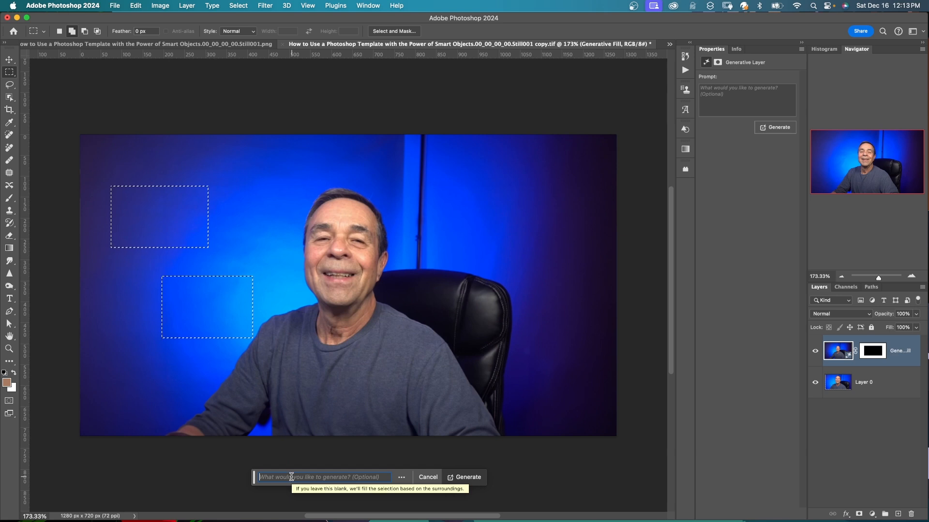
pyautogui.write('picture frame')
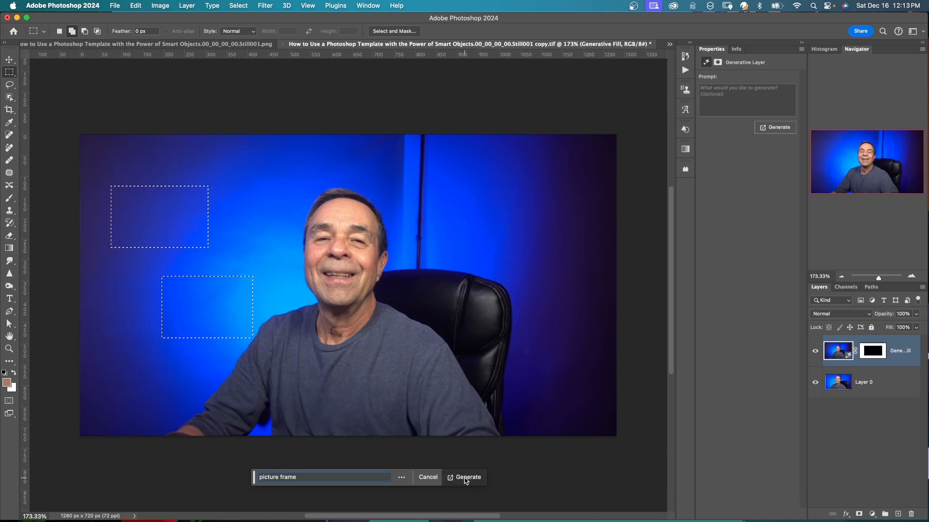
pyautogui.click(467, 477)
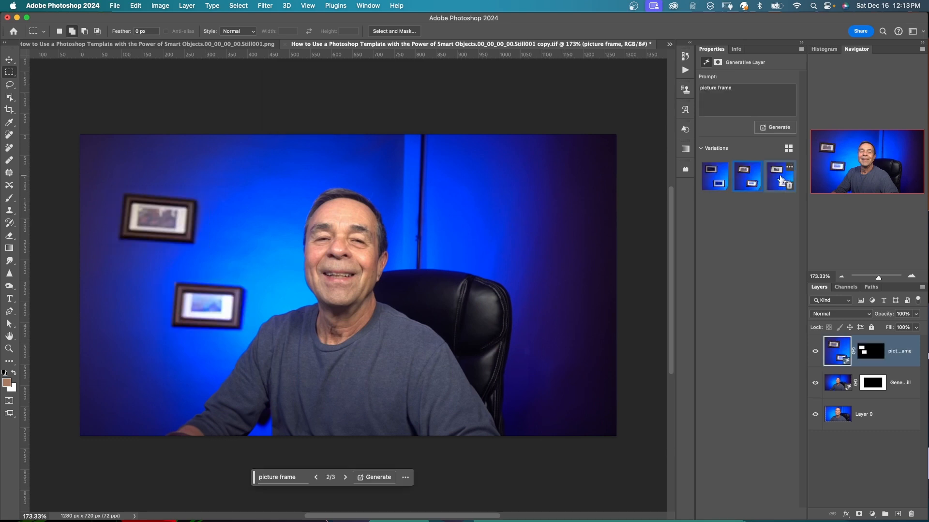
pyautogui.moveTo(715, 176)
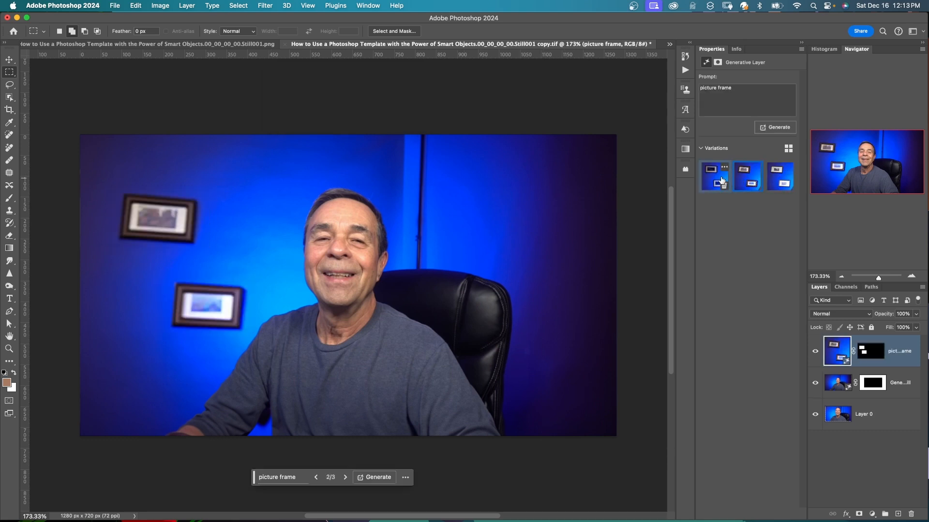
pyautogui.click(714, 176)
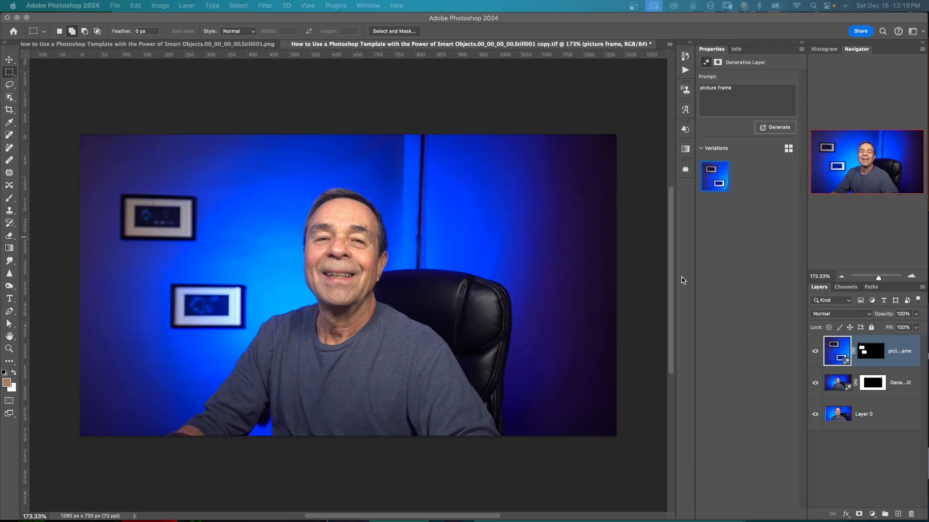
pyautogui.moveTo(10, 88)
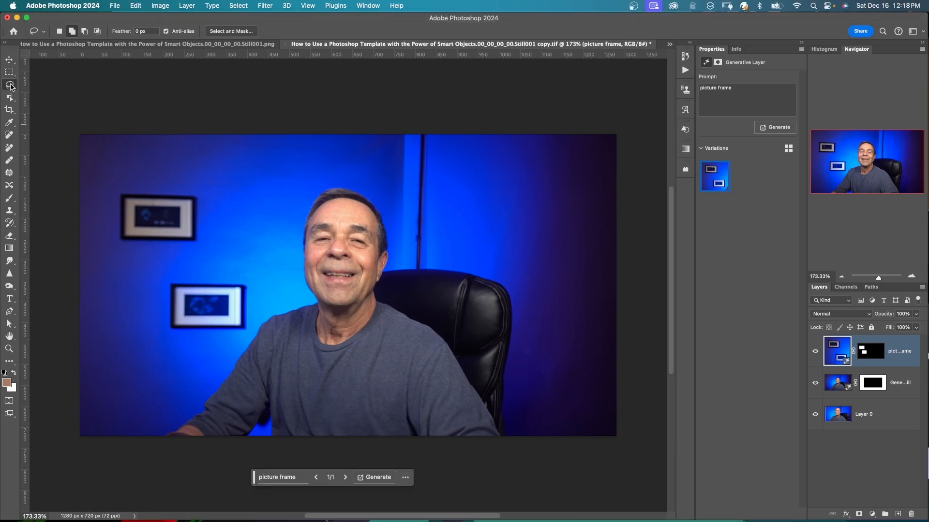
# - Lasso an area right of the upper frame and generate 'Deer Head mounted on wood' there
pyautogui.click(9, 83)
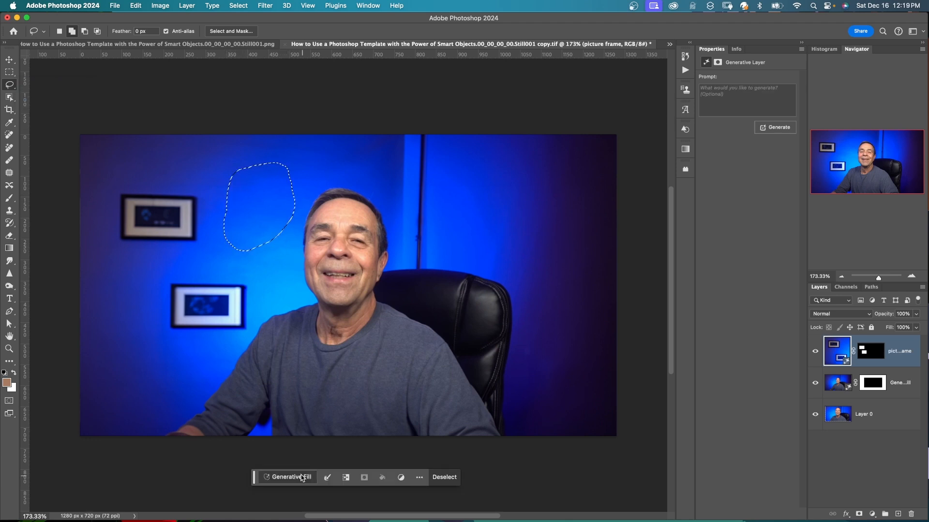
pyautogui.click(288, 477)
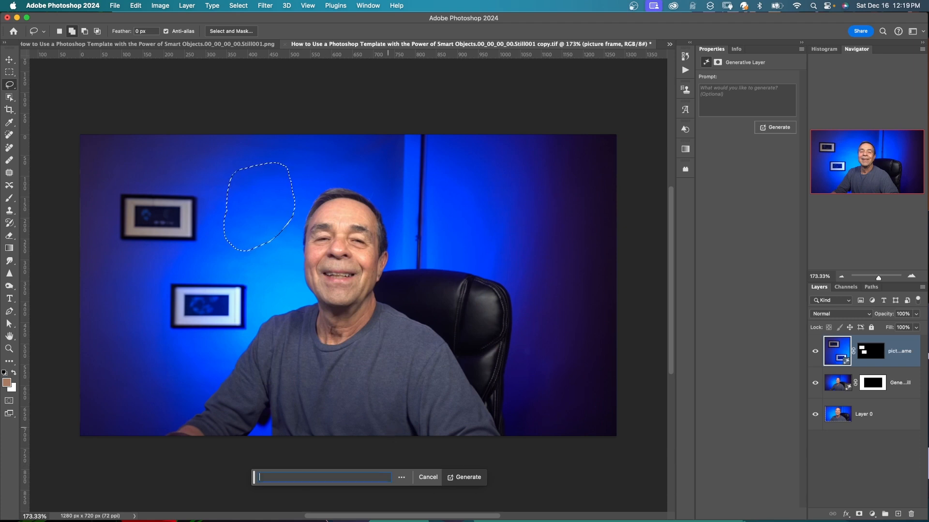
pyautogui.write('Deer Hea')
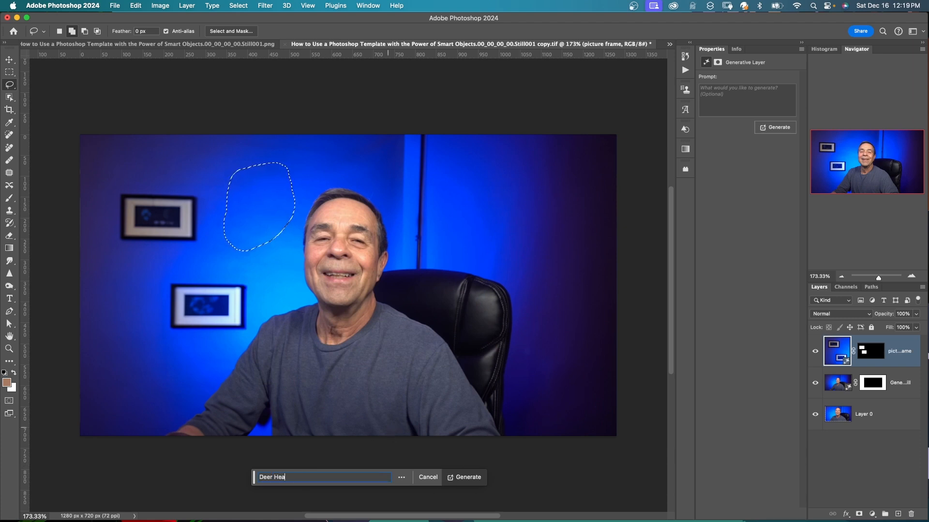
pyautogui.click(467, 477)
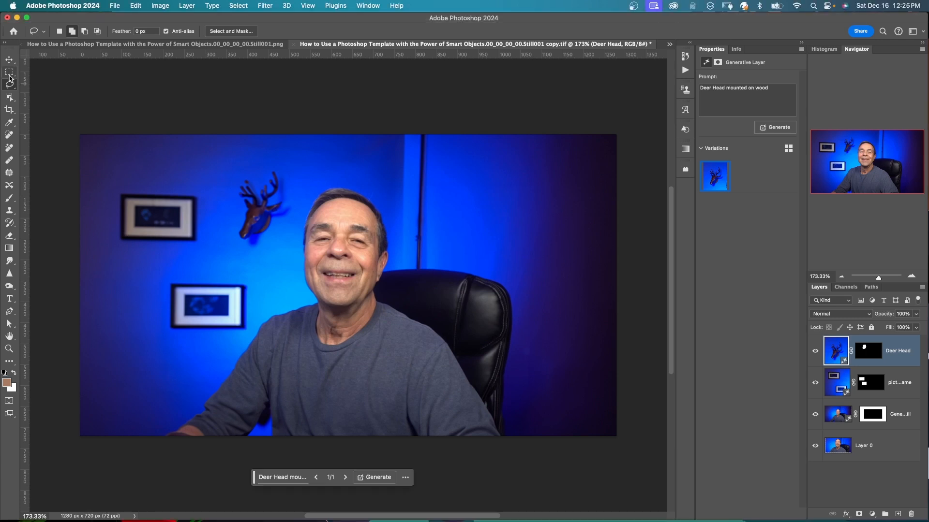
# - Marquee a tall area on the right wall, generate a wooden bookcase and keep the variation filled with books
pyautogui.click(9, 71)
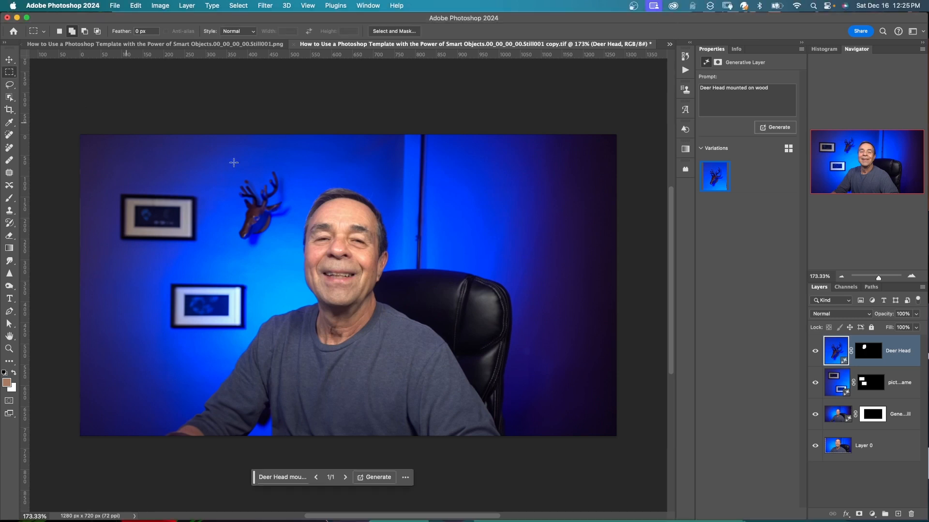
pyautogui.moveTo(492, 153); pyautogui.dragTo(603, 331)
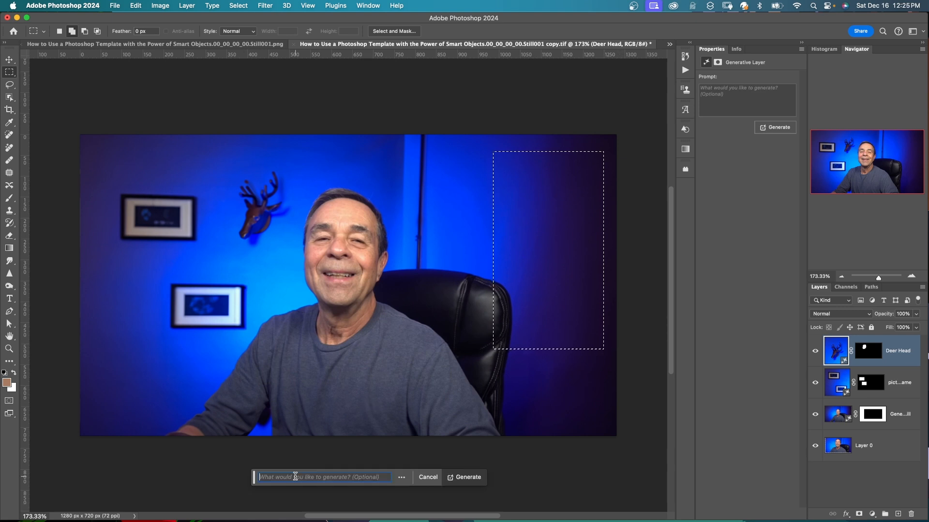
pyautogui.write('Book')
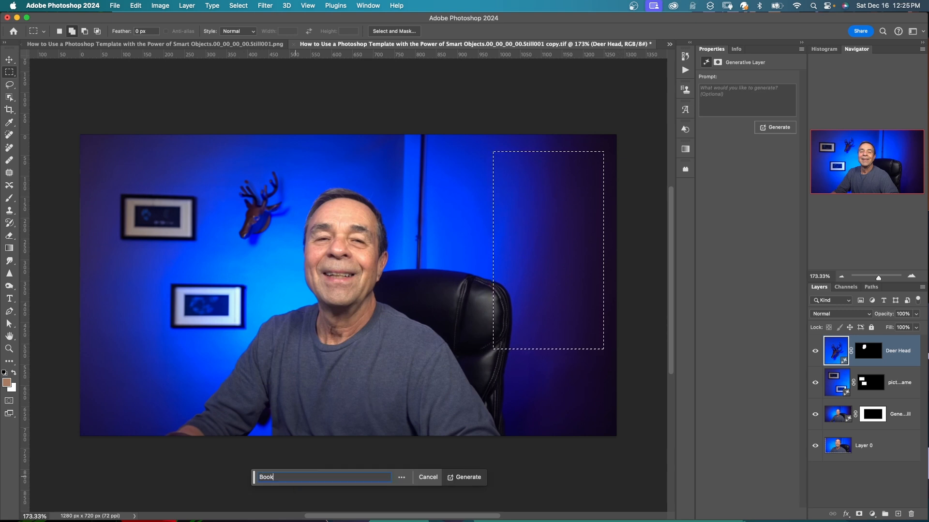
pyautogui.click(467, 477)
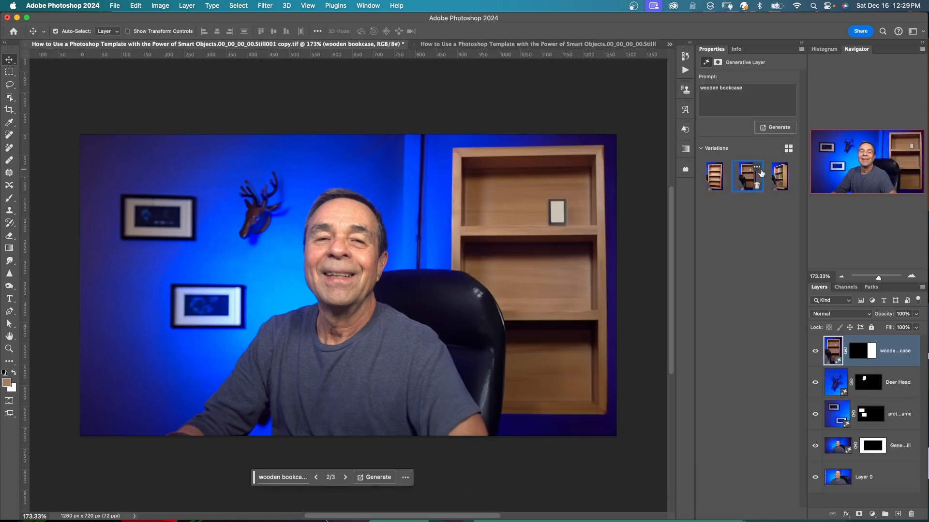
pyautogui.click(779, 176)
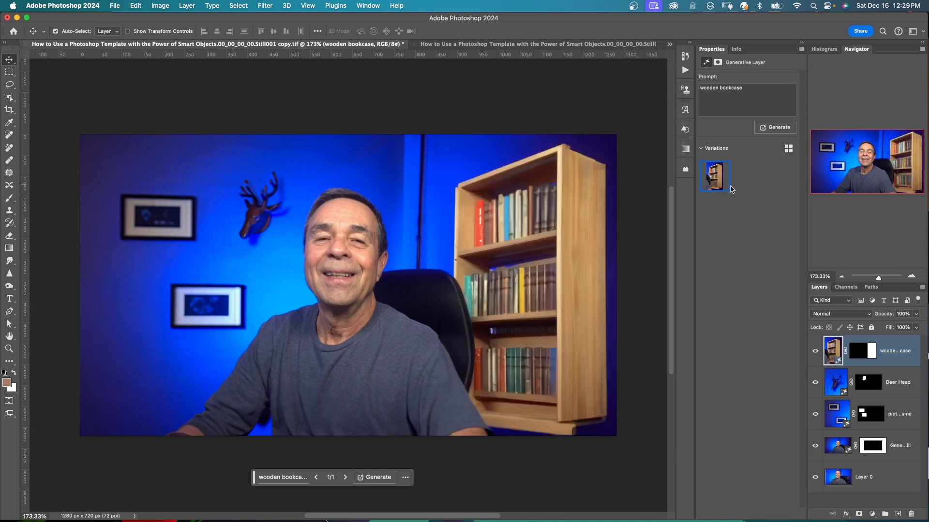
pyautogui.moveTo(748, 193)
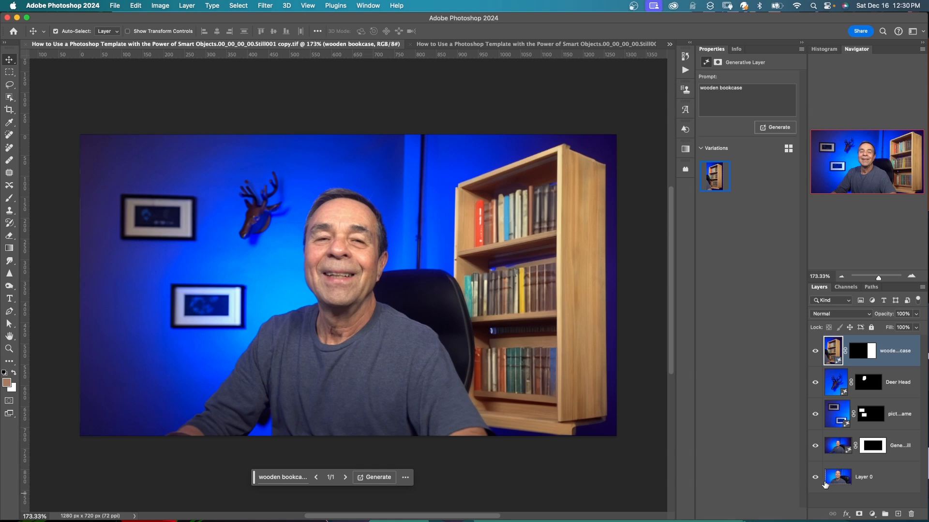
# - Hide the original presenter layer and bring up the File menu for export
pyautogui.click(815, 477)
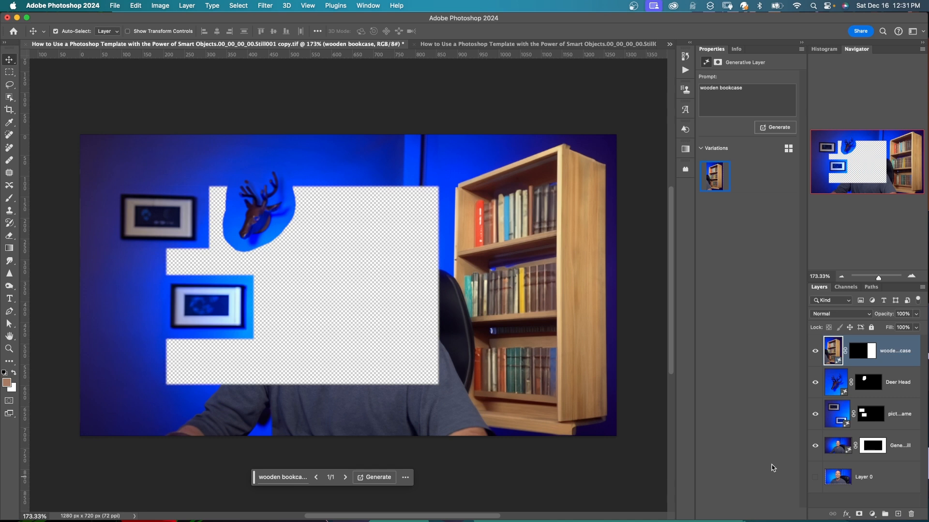
pyautogui.click(115, 5)
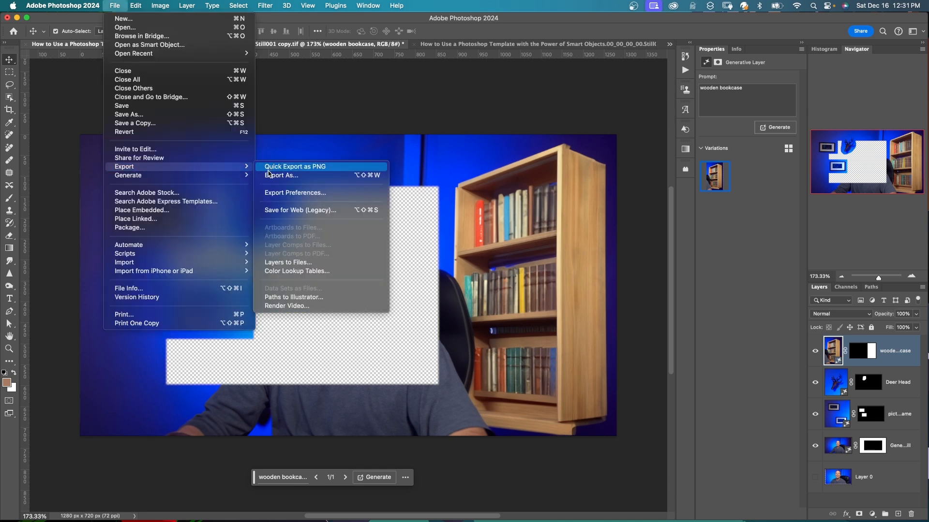
# - Export the decorated wall via Export As as a 1280 × 720 PNG and save it
pyautogui.click(282, 175)
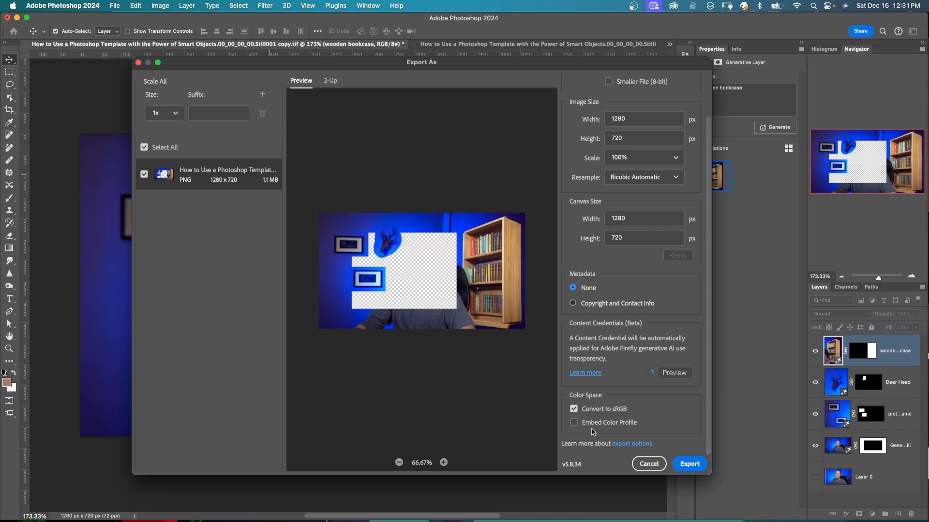
pyautogui.click(674, 372)
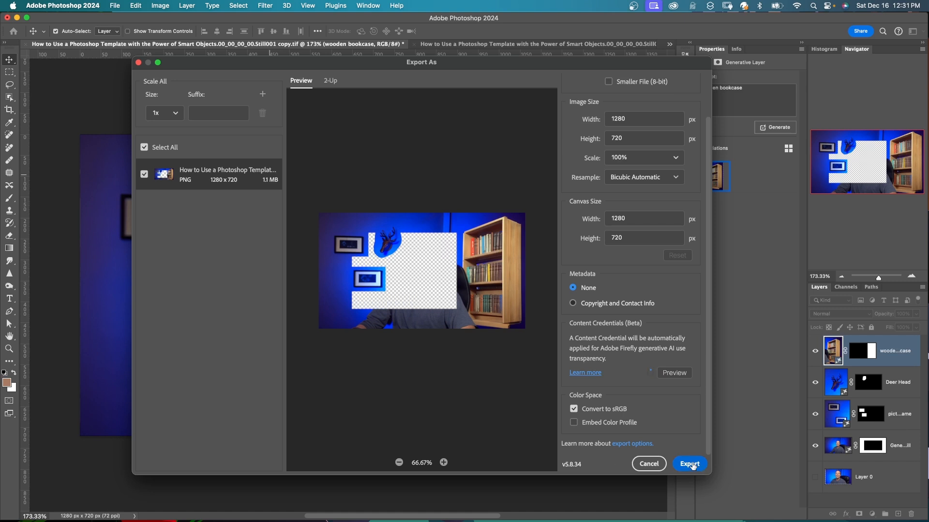
pyautogui.click(689, 464)
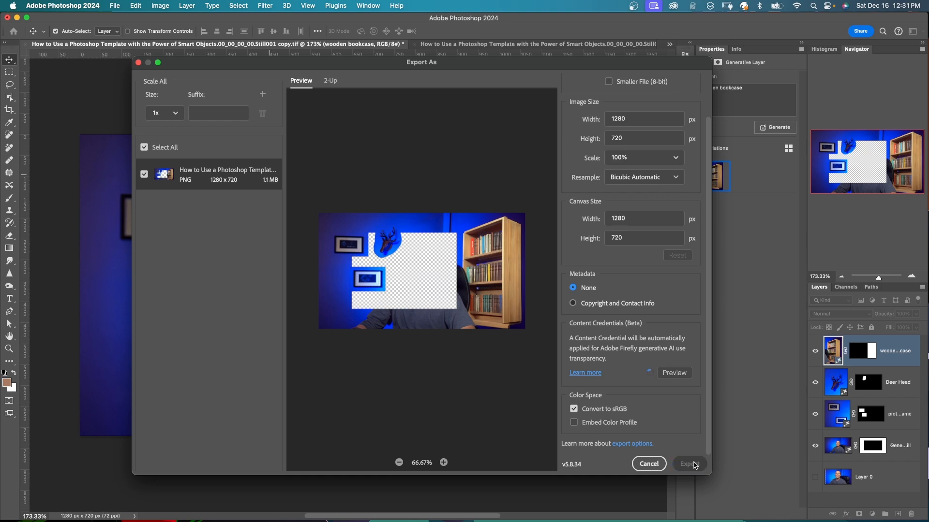
pyautogui.click(648, 463)
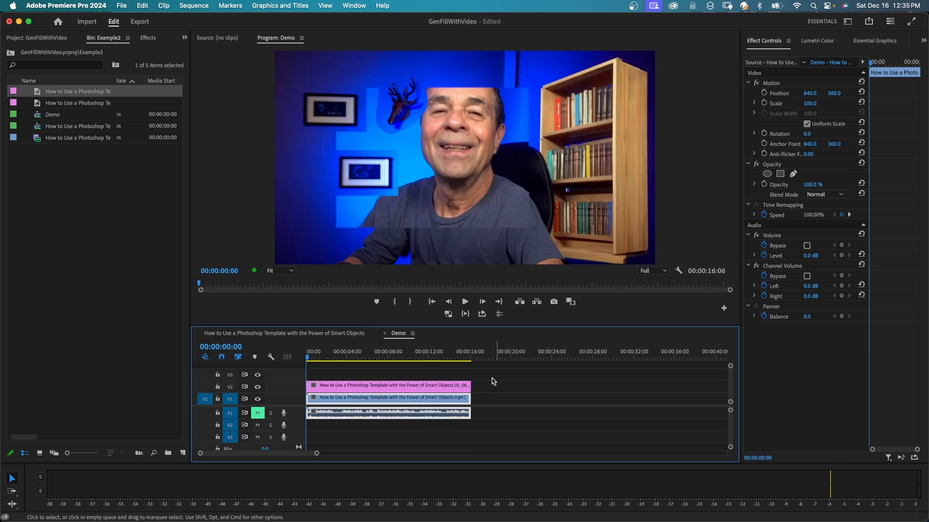
# - Set the presenter clip's Motion Scale from 100 to 70 in Effect Controls
pyautogui.click(813, 104)
pyautogui.write('70')
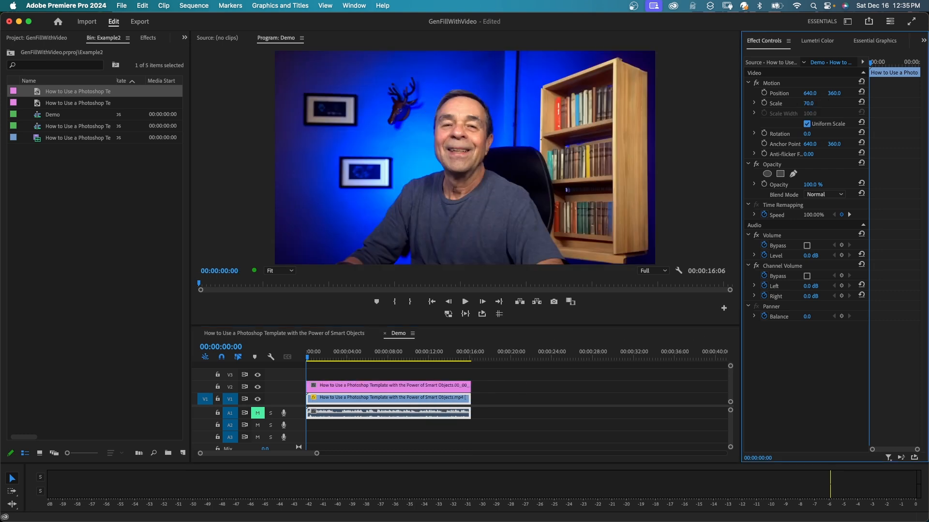
pyautogui.click(464, 302)
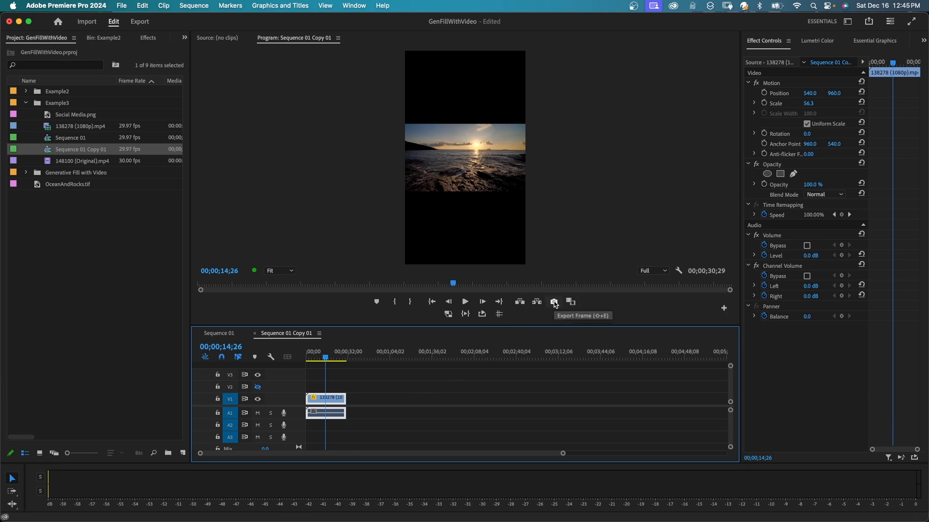
# - Export the current ocean frame as a TIFF still imported into the project
pyautogui.click(554, 302)
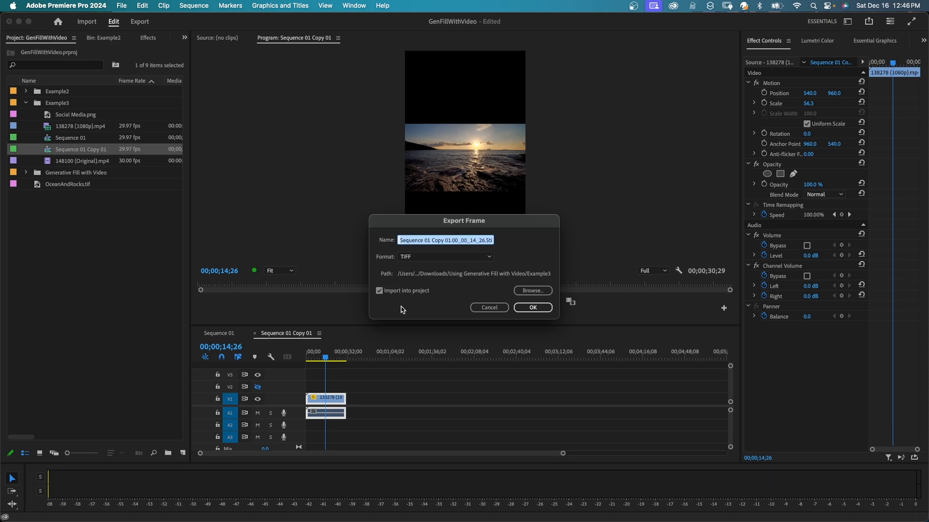
pyautogui.moveTo(513, 316)
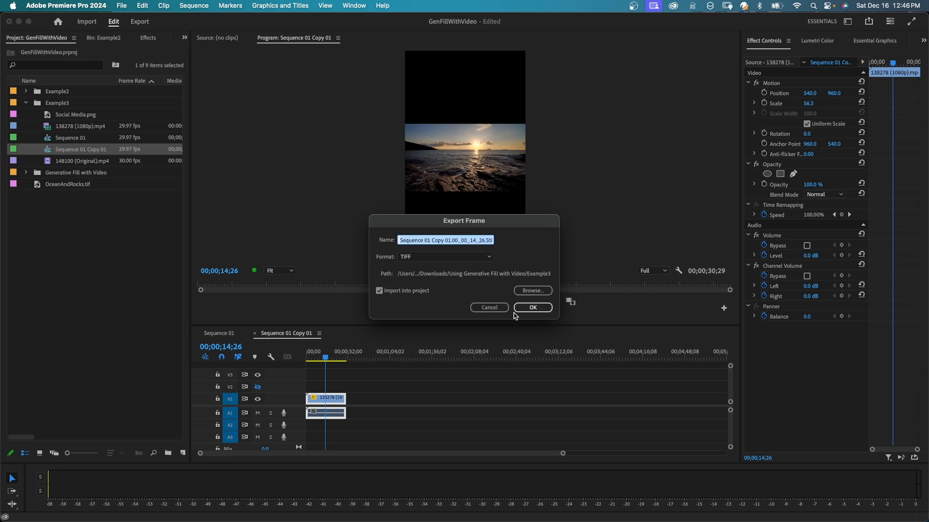
pyautogui.click(531, 308)
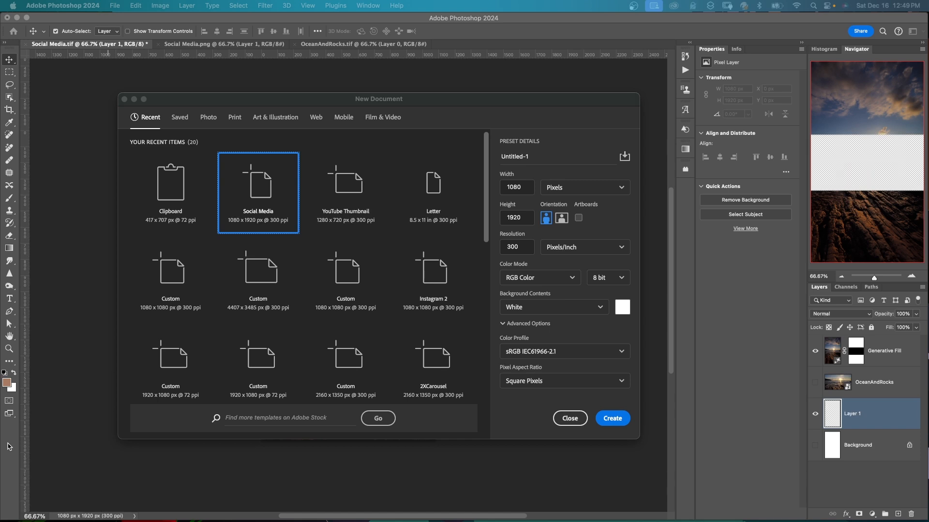
pyautogui.moveTo(612, 418)
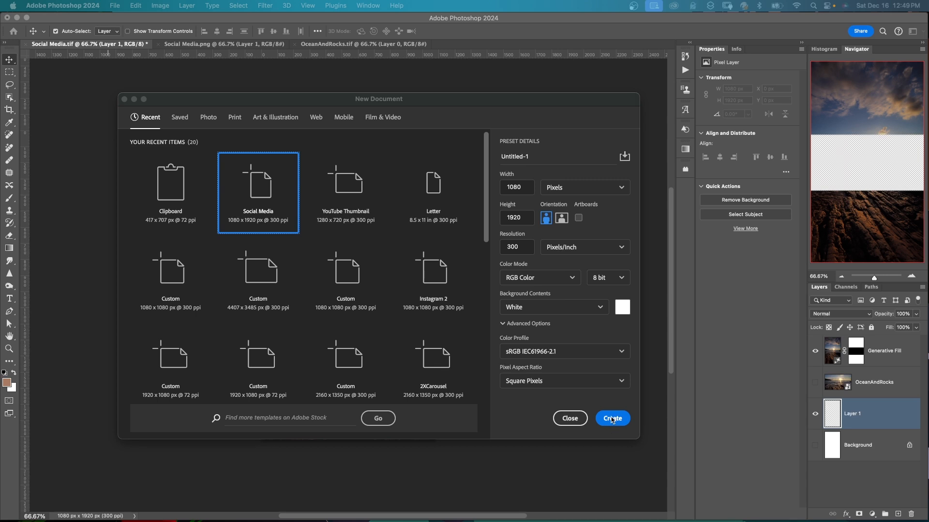
# - Create the 1080 × 1920 Social Media document, add an empty layer and hide the white Background
pyautogui.click(612, 417)
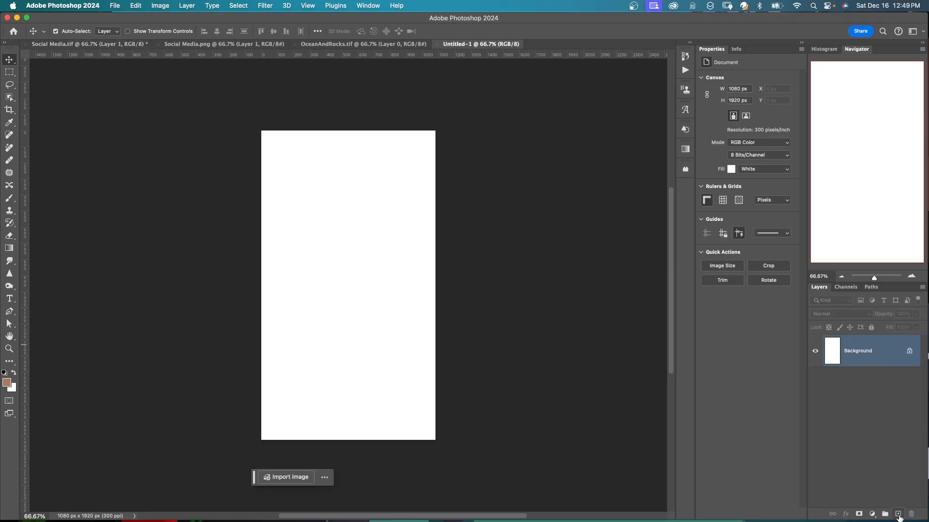
pyautogui.click(898, 514)
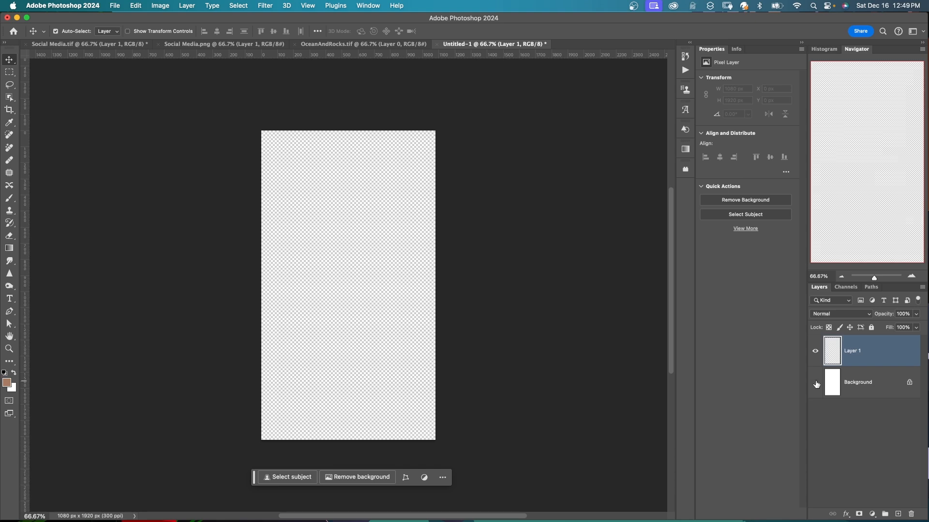
pyautogui.click(814, 384)
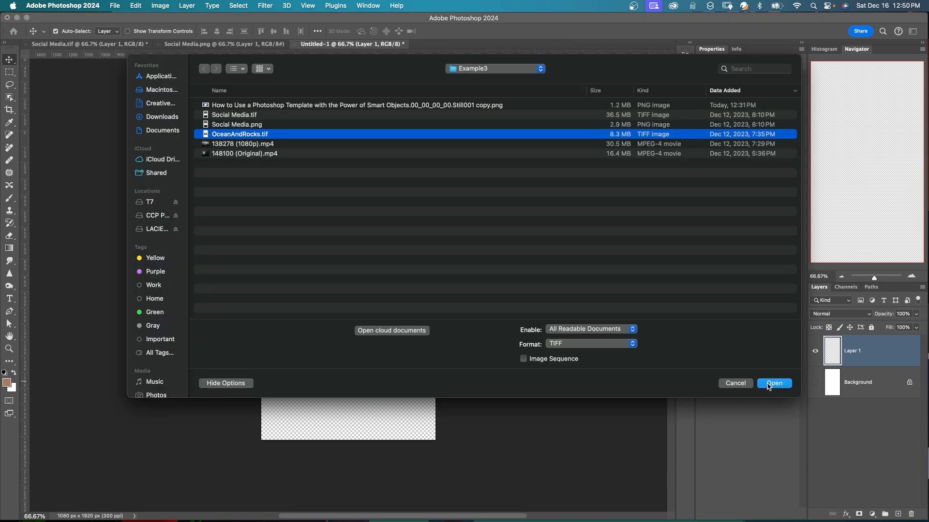
# - Place OceanAndRocks.tif, select around the photo band and generate sky above and rocks below
pyautogui.click(774, 383)
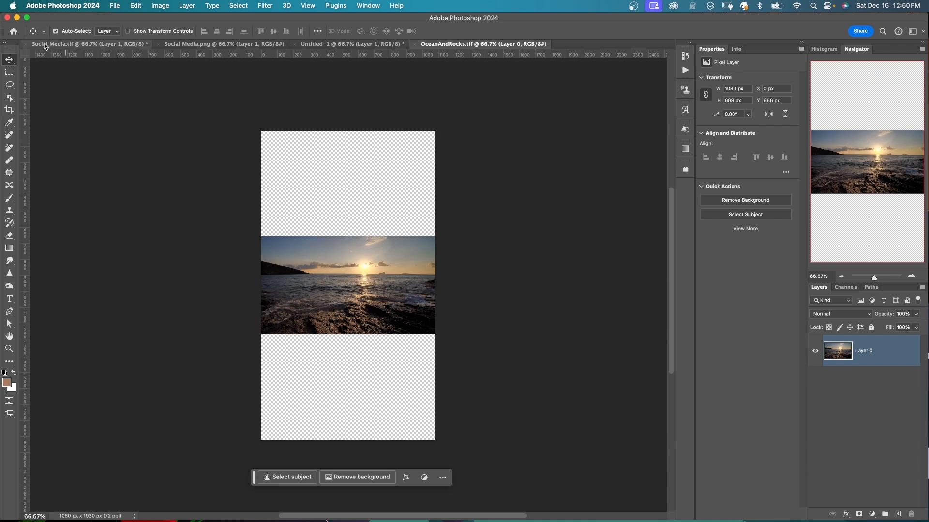
pyautogui.moveTo(262, 243); pyautogui.dragTo(339, 262)
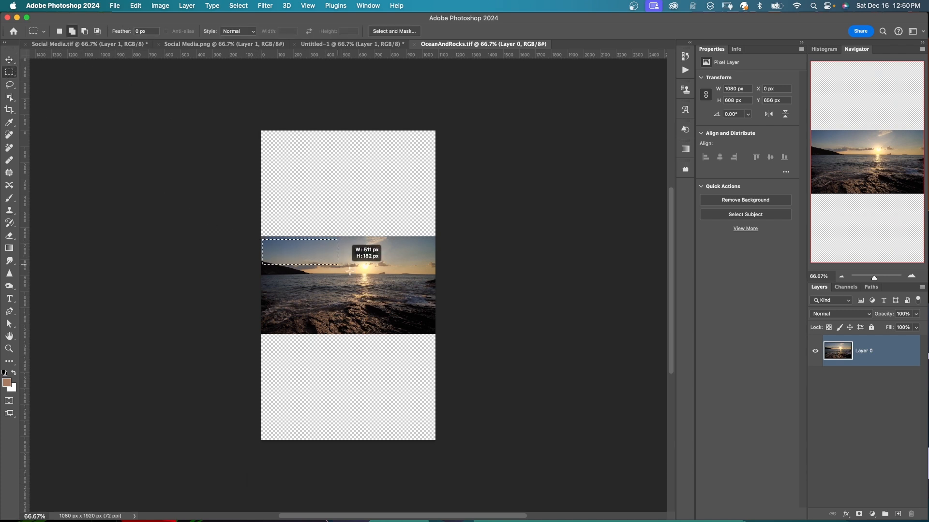
pyautogui.moveTo(338, 271); pyautogui.dragTo(437, 329)
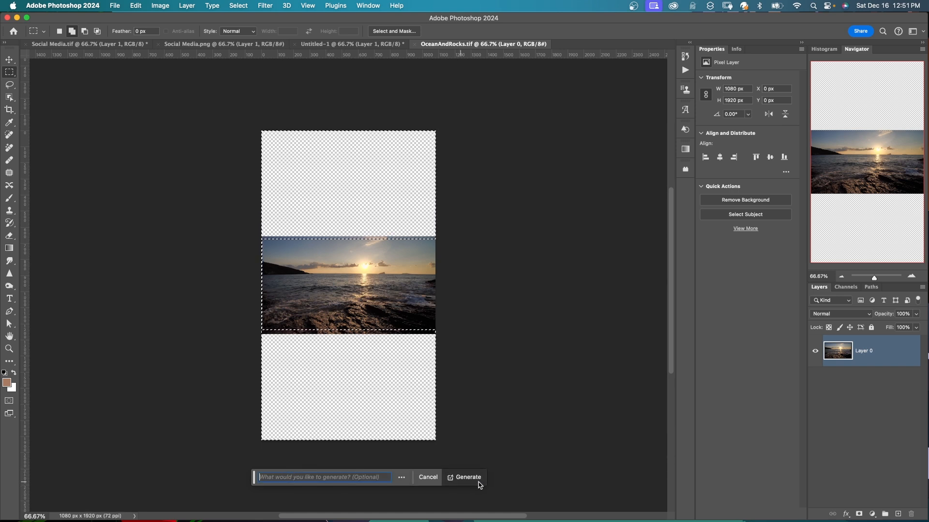
pyautogui.click(467, 477)
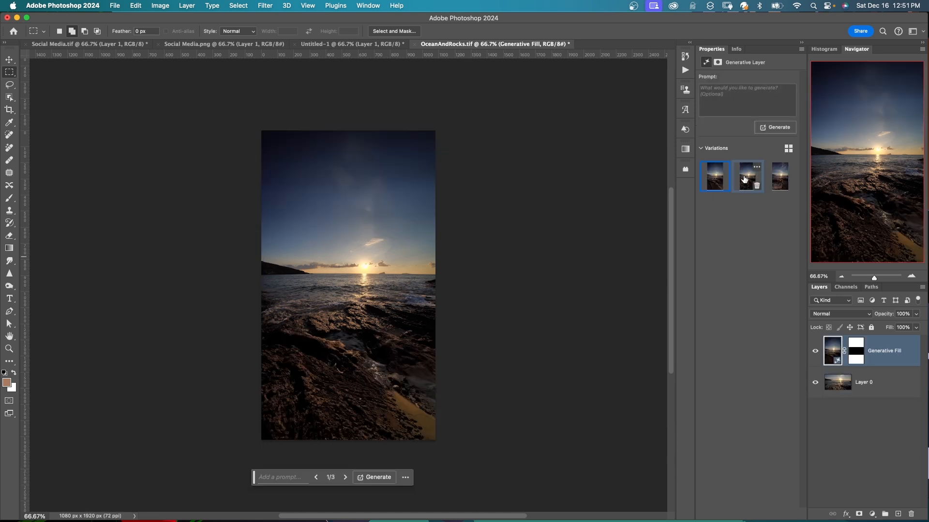
# - Preview the second and third generated sky-and-rocks variations
pyautogui.click(747, 176)
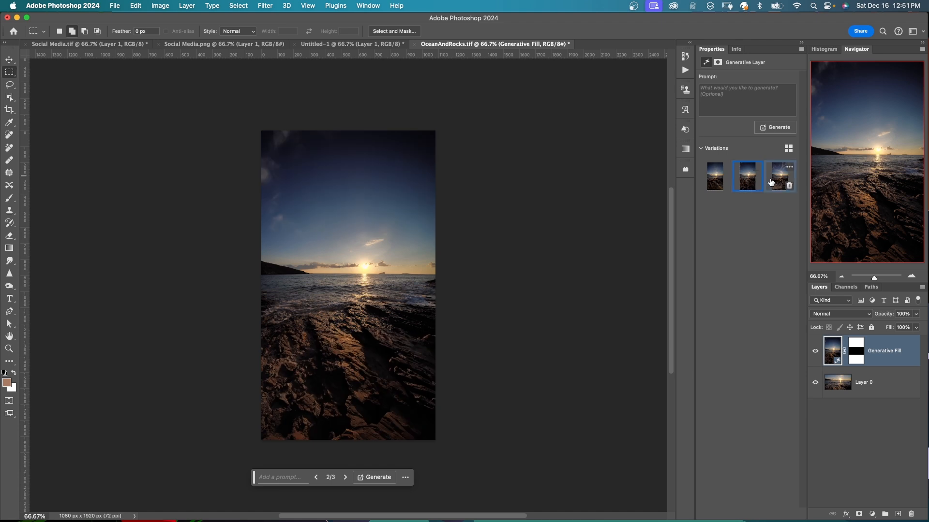
pyautogui.click(780, 176)
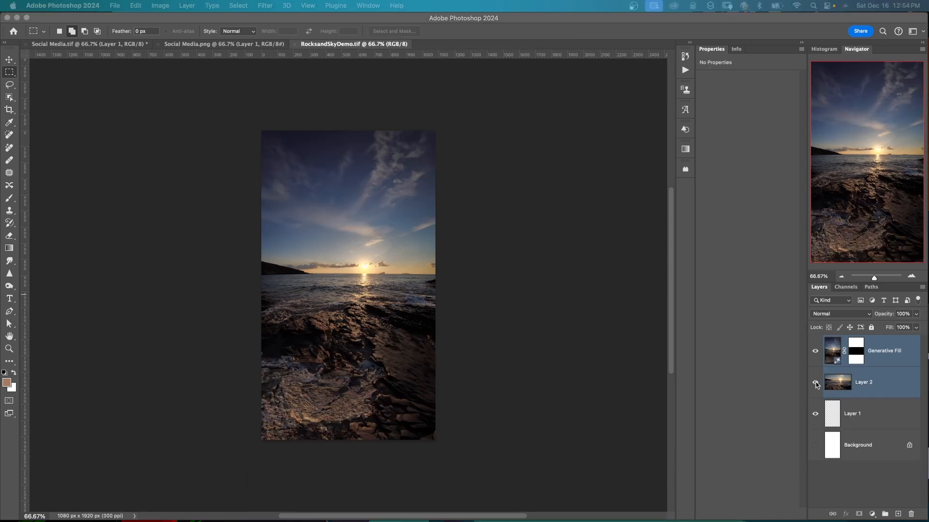
# - Hide the original ocean photo layer and export the backdrop via Export As as PNG
pyautogui.click(814, 384)
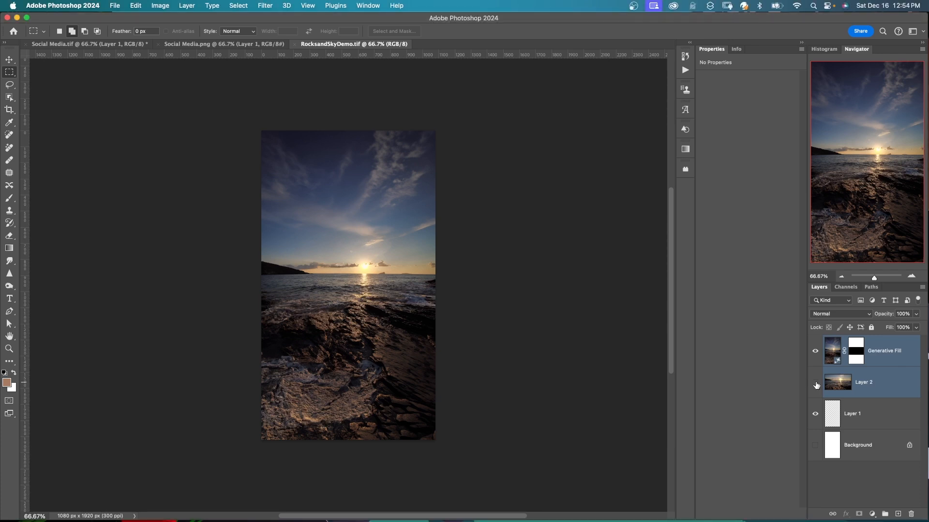
pyautogui.click(815, 383)
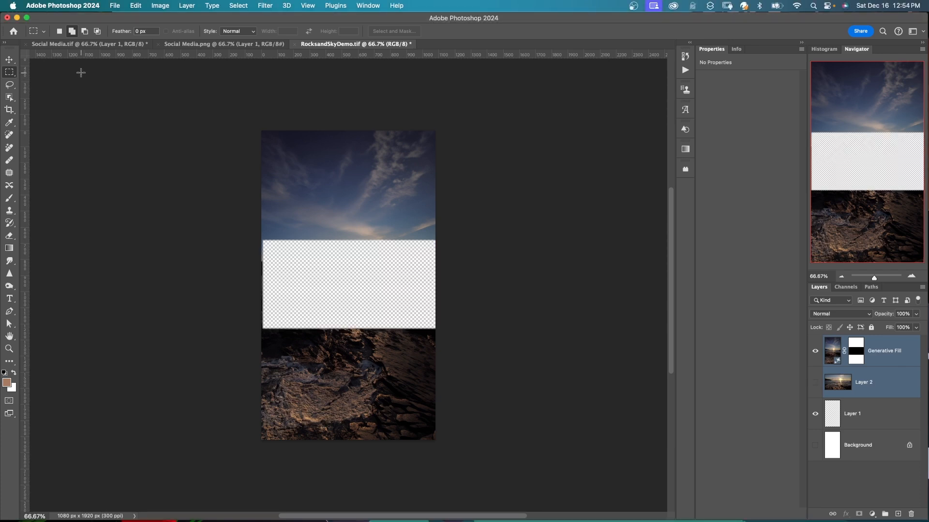
pyautogui.click(115, 6)
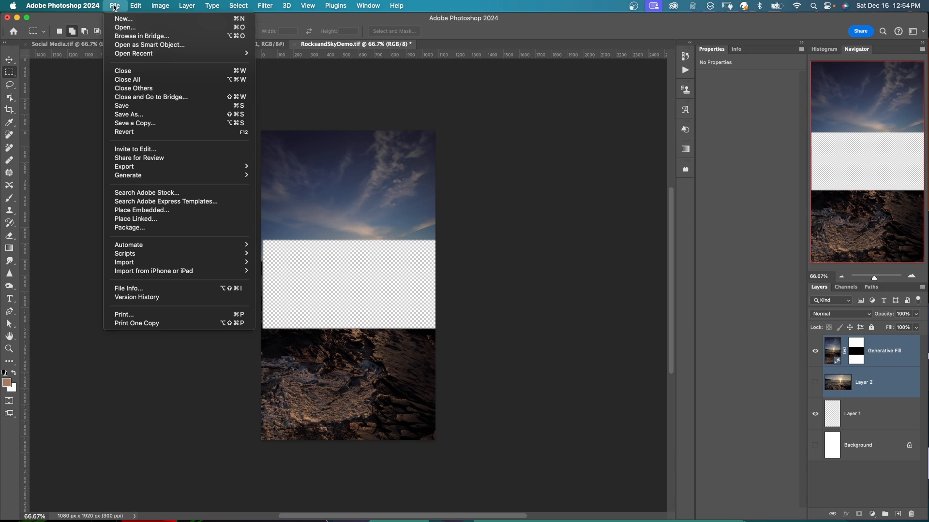
pyautogui.click(124, 166)
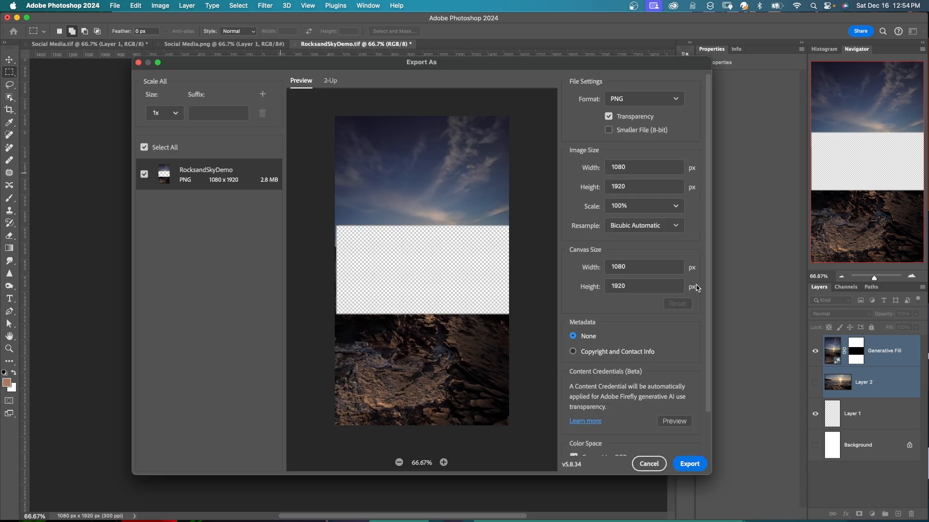
pyautogui.scroll(-3)
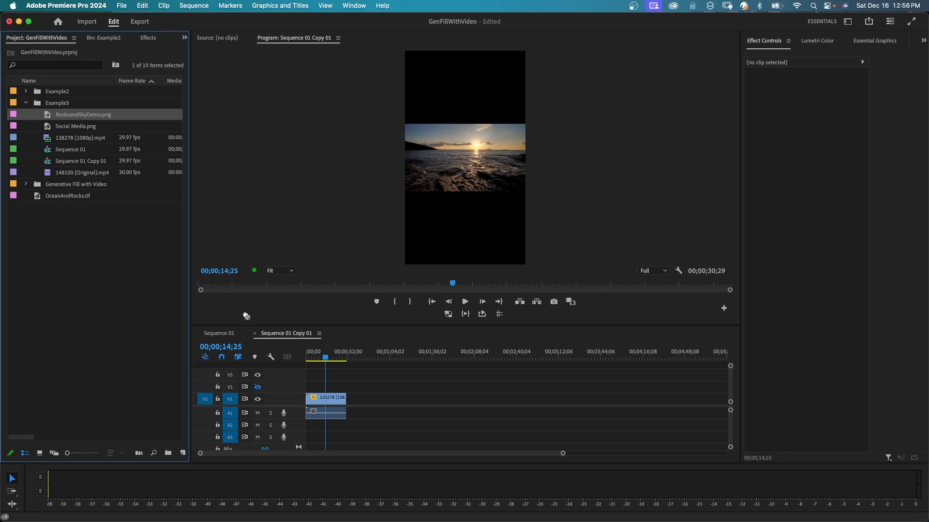
# - Drop RocksandSkyDemo.png onto V2 above the ocean clip and stretch its duration longer
pyautogui.moveTo(325, 402); pyautogui.dragTo(310, 388)
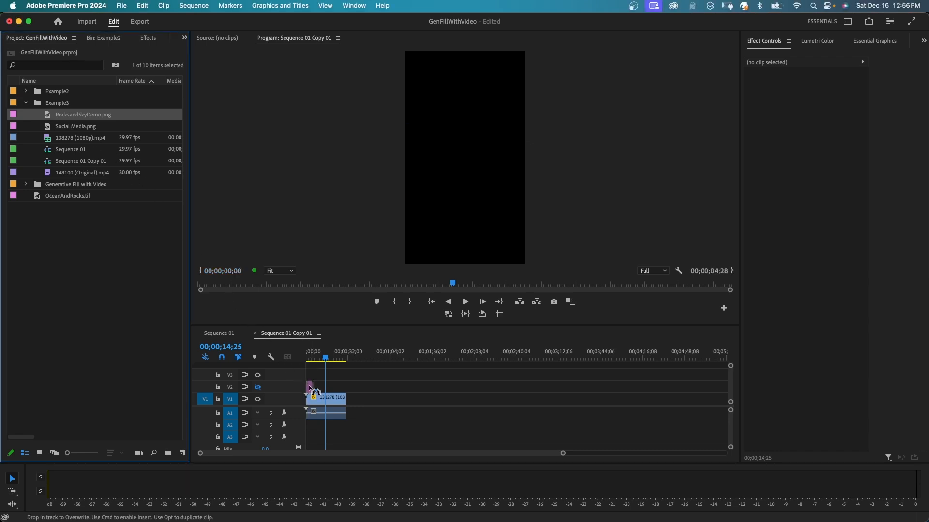
pyautogui.moveTo(325, 391); pyautogui.dragTo(314, 391)
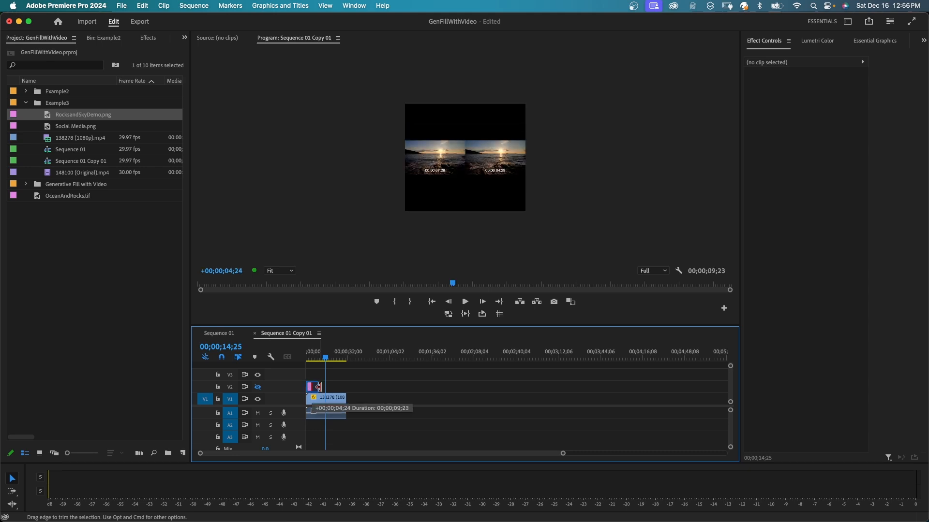